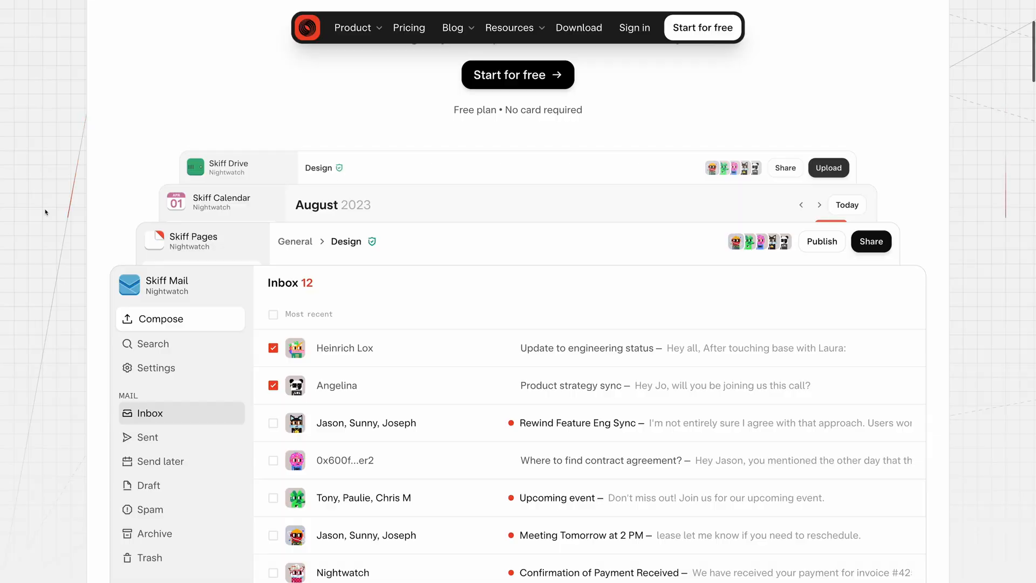
Scroll the Skiff homepage through the Mail and Calendar feature sections
scroll("down", 3)
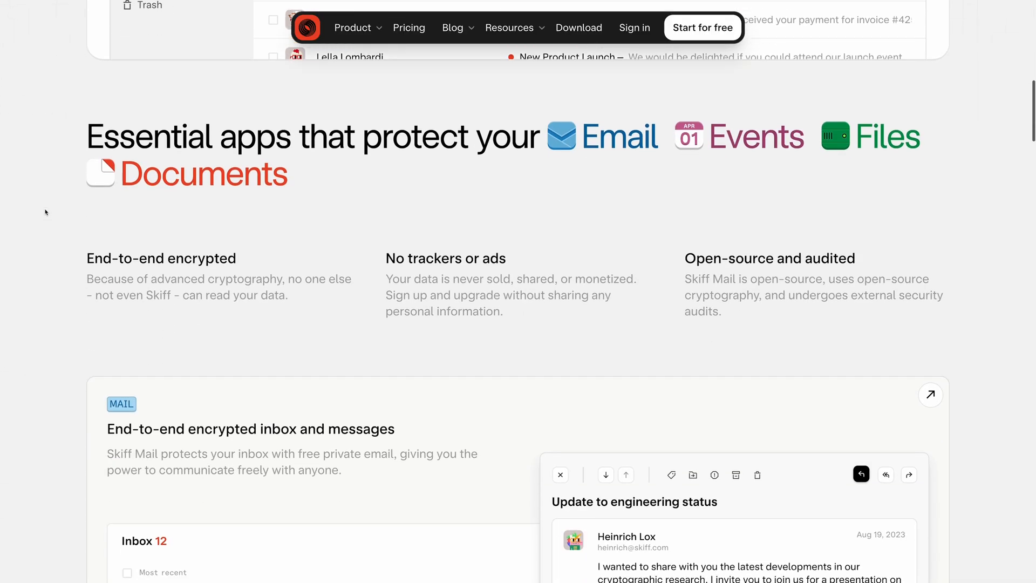
scroll("up", 3)
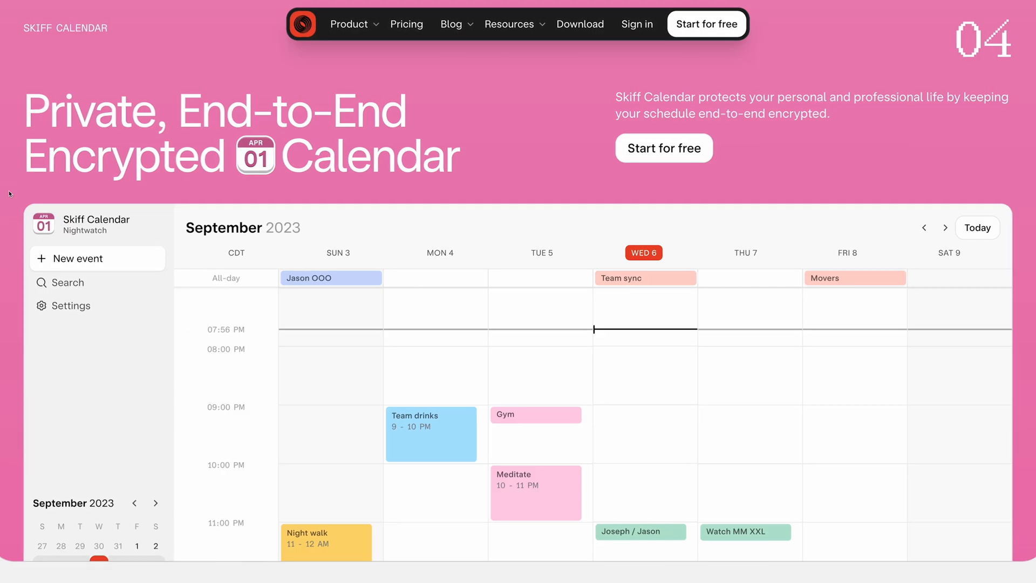
scroll("down", 3)
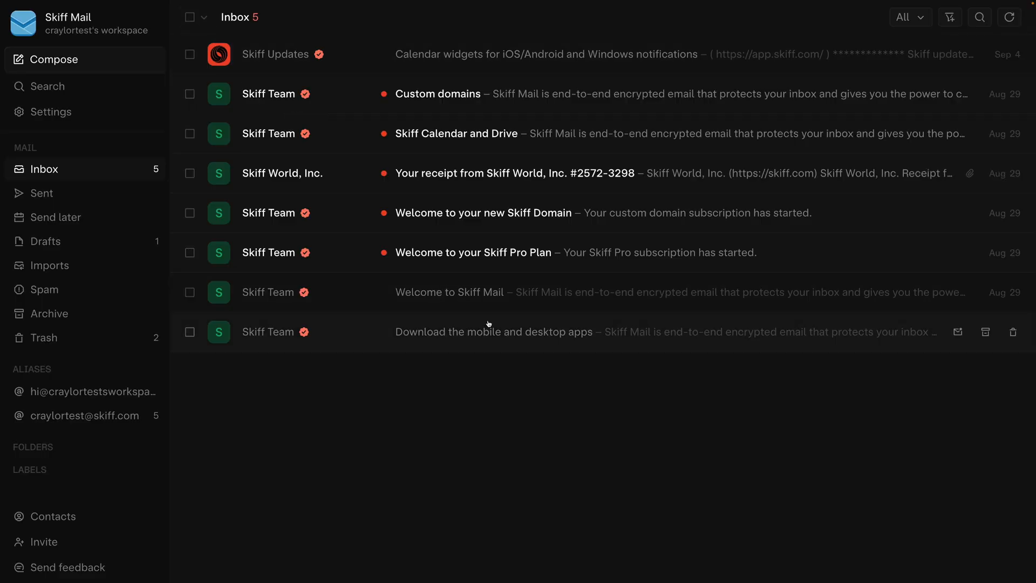
Reply to the app download email: 'Wow, super cool! Excited to download it and get started!'
left_click(492, 332)
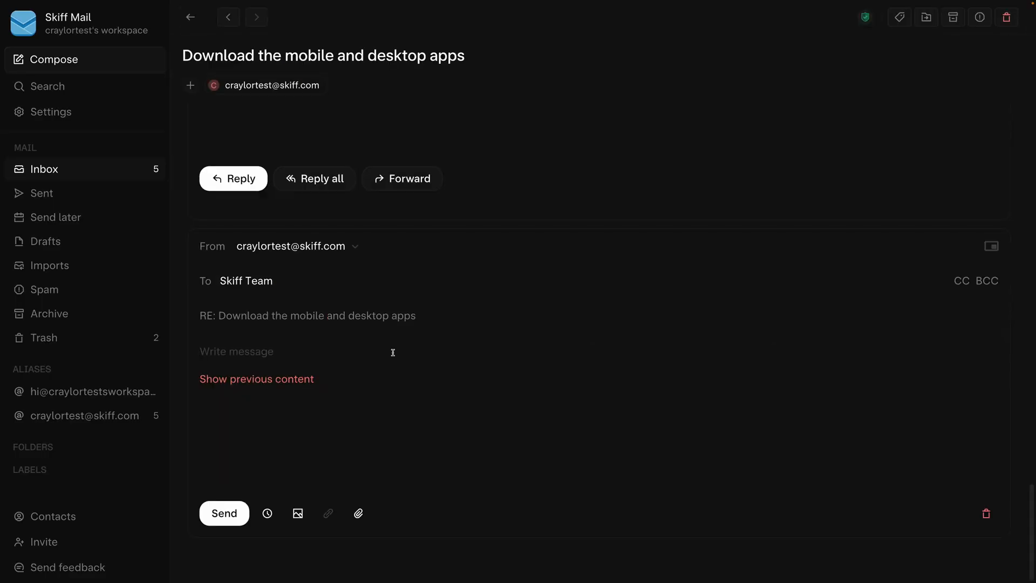
type("Wow, super cool!")
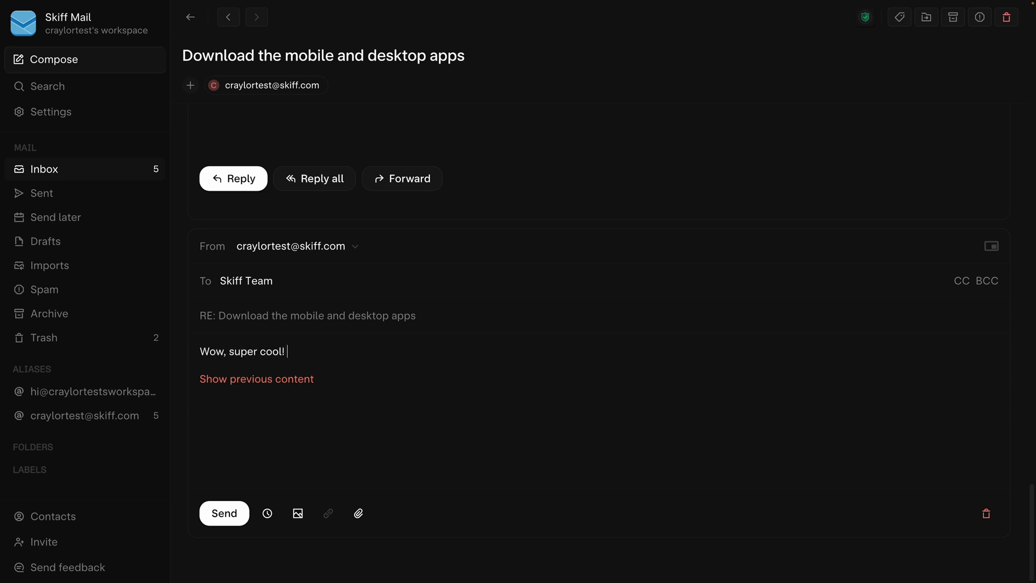
type("Excited to download it")
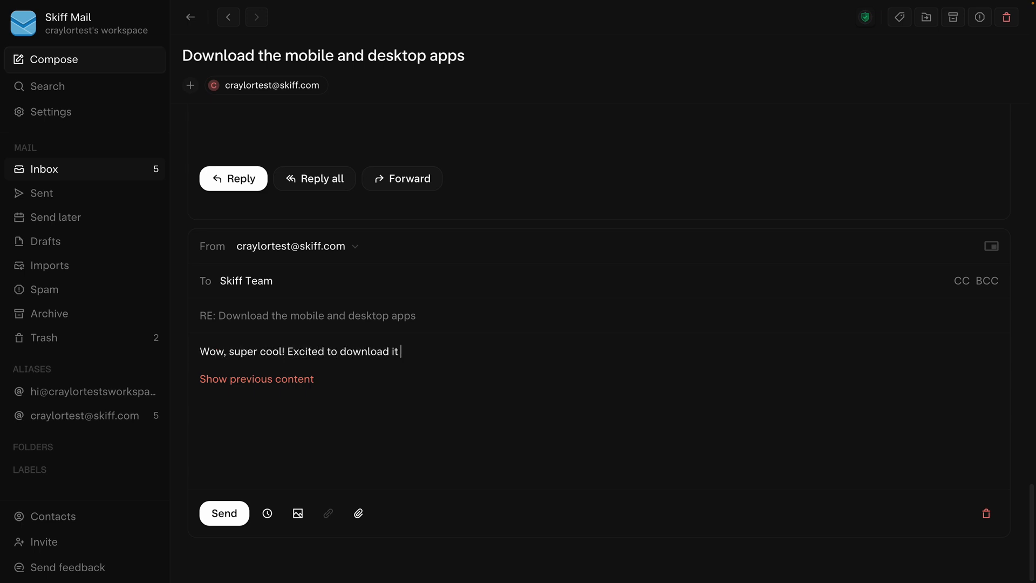
type("and get started!")
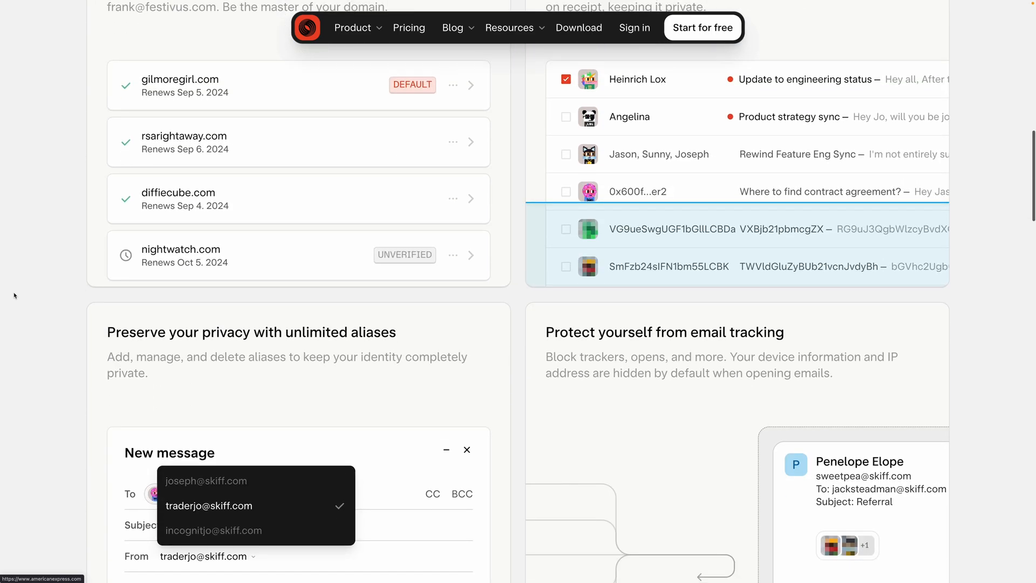
scroll("down", 3)
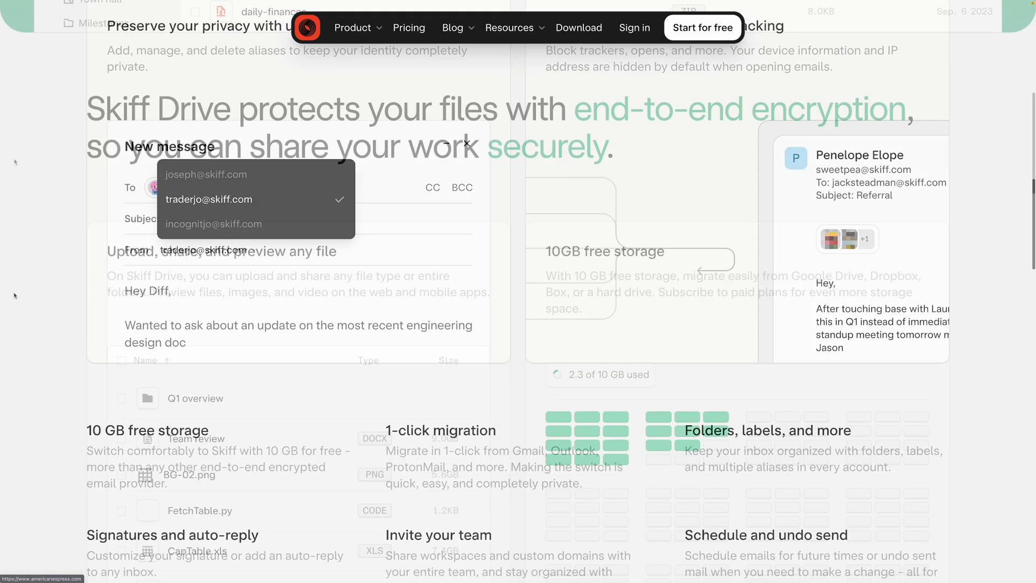
scroll("down", 3)
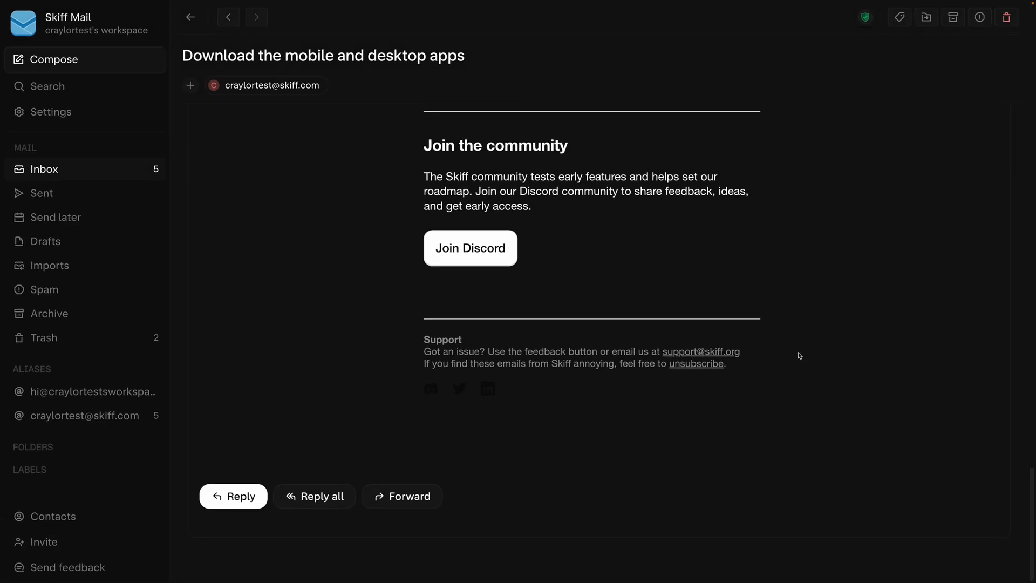
left_click(234, 497)
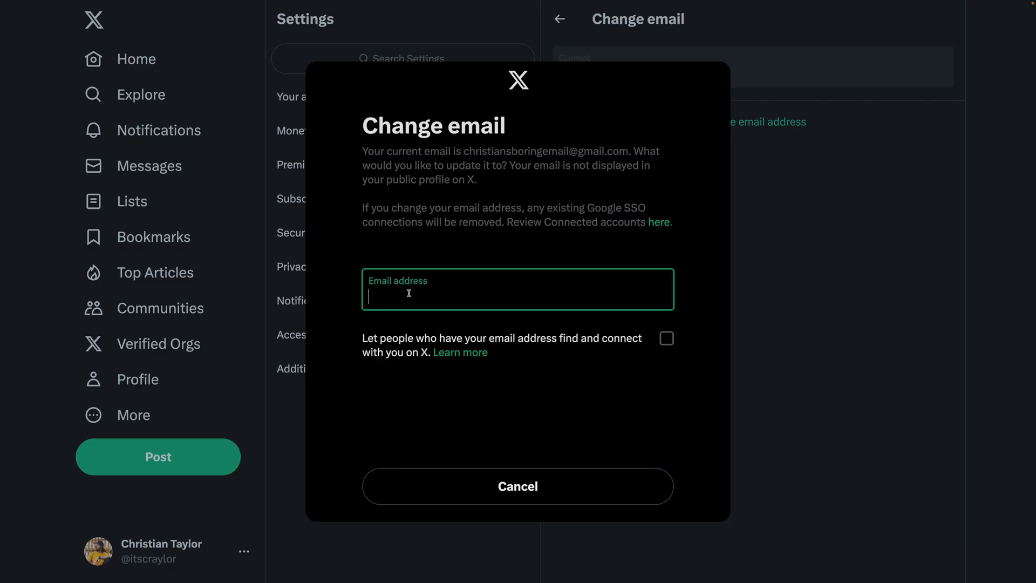
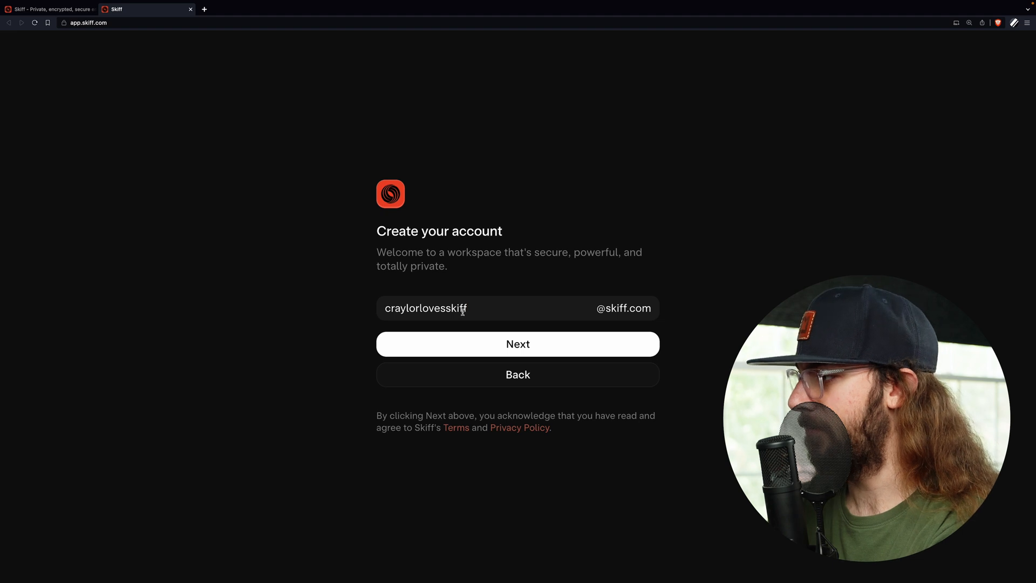
left_click(516, 343)
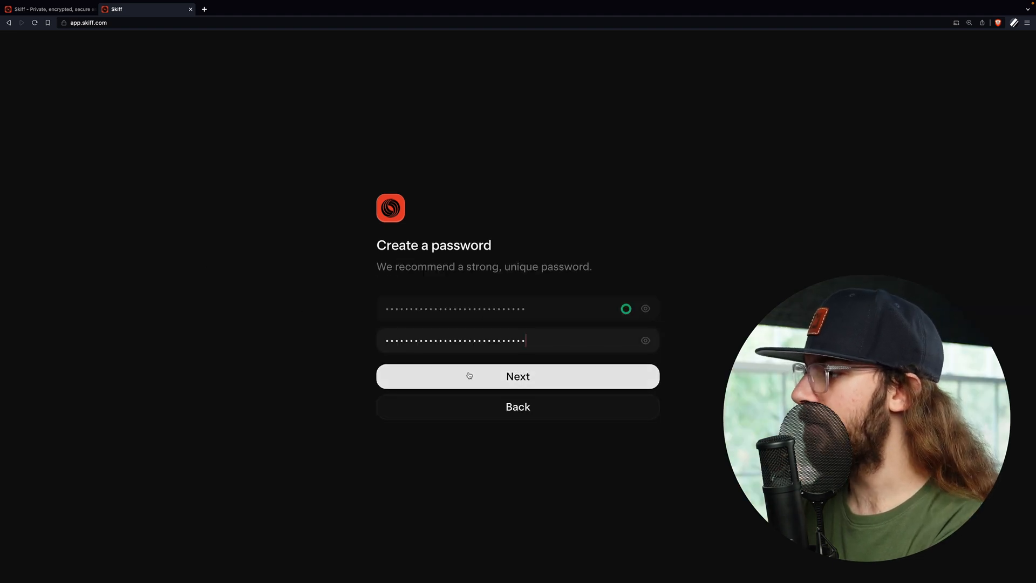
left_click(516, 375)
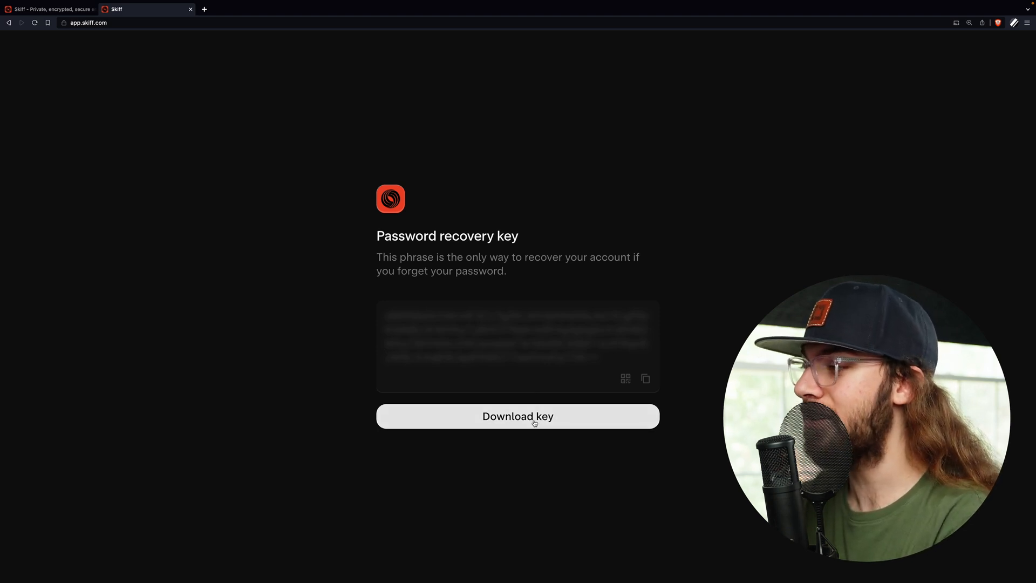
left_click(516, 416)
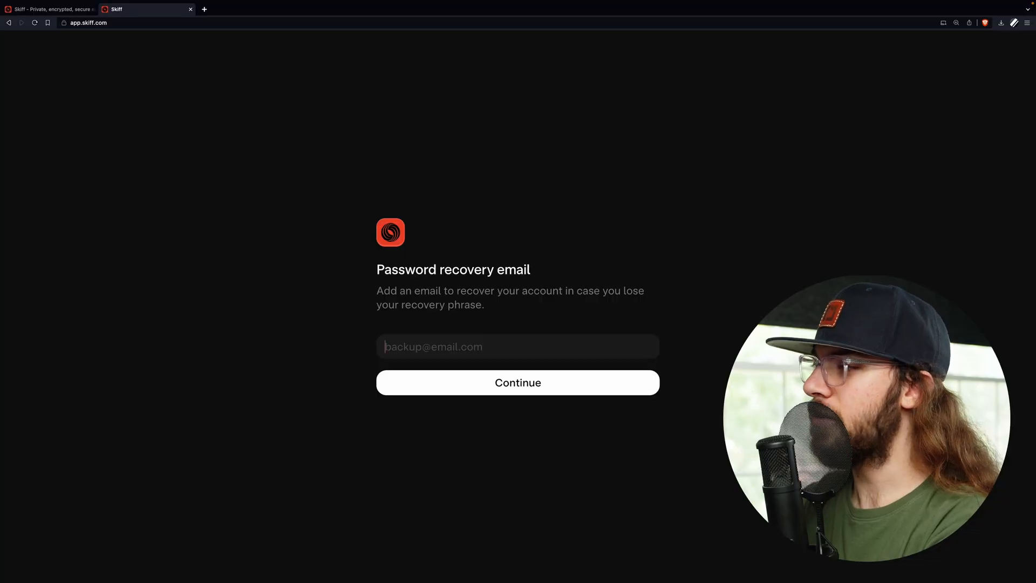
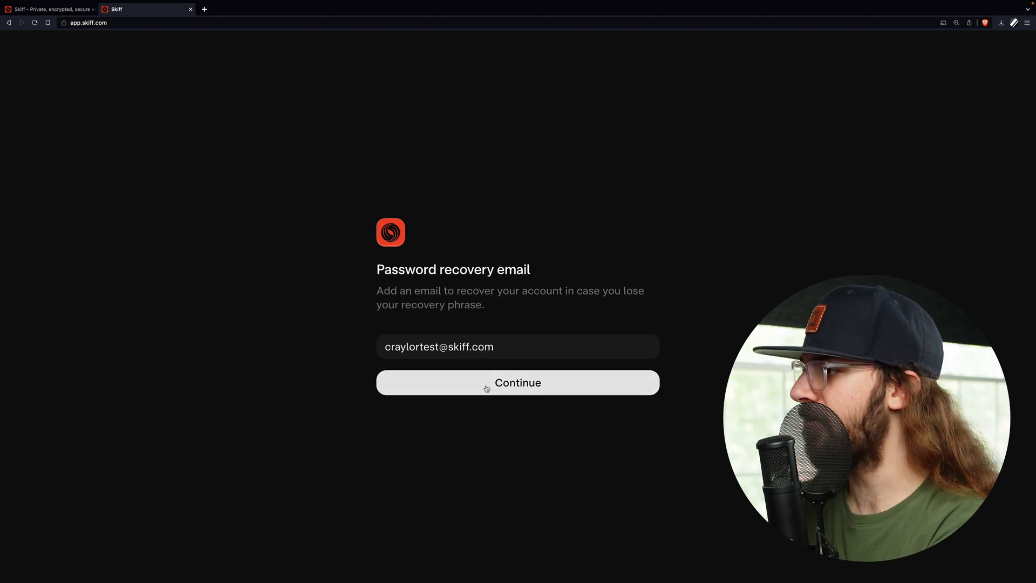
Add the craylorte recovery email and skip the app download and notification prompts
left_click(517, 382)
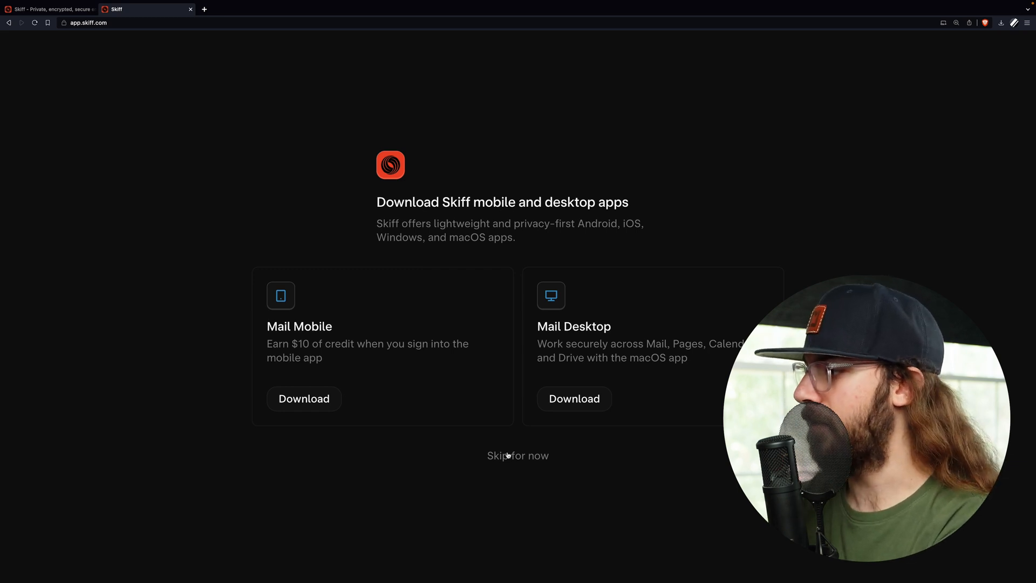
left_click(518, 456)
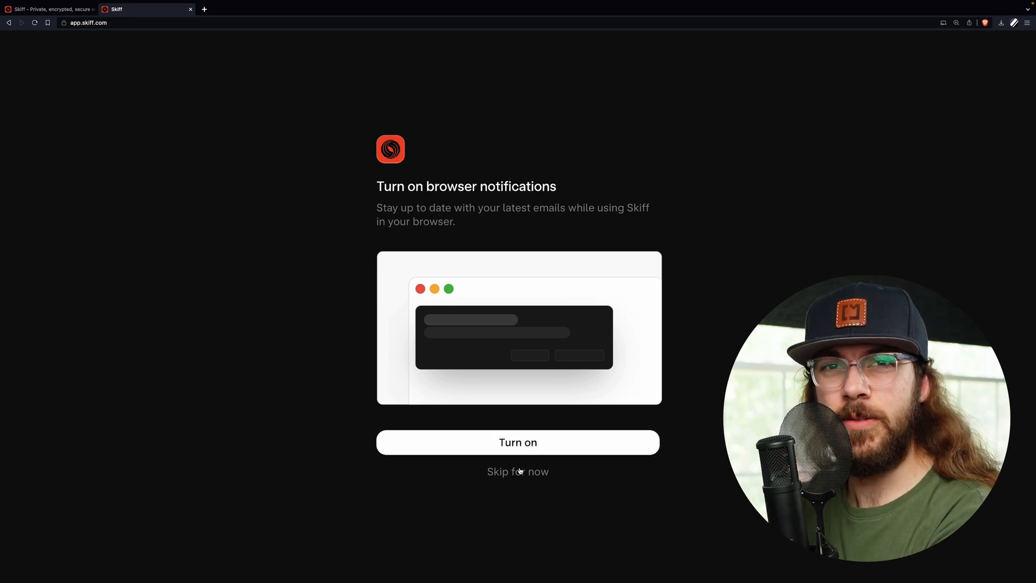
left_click(516, 471)
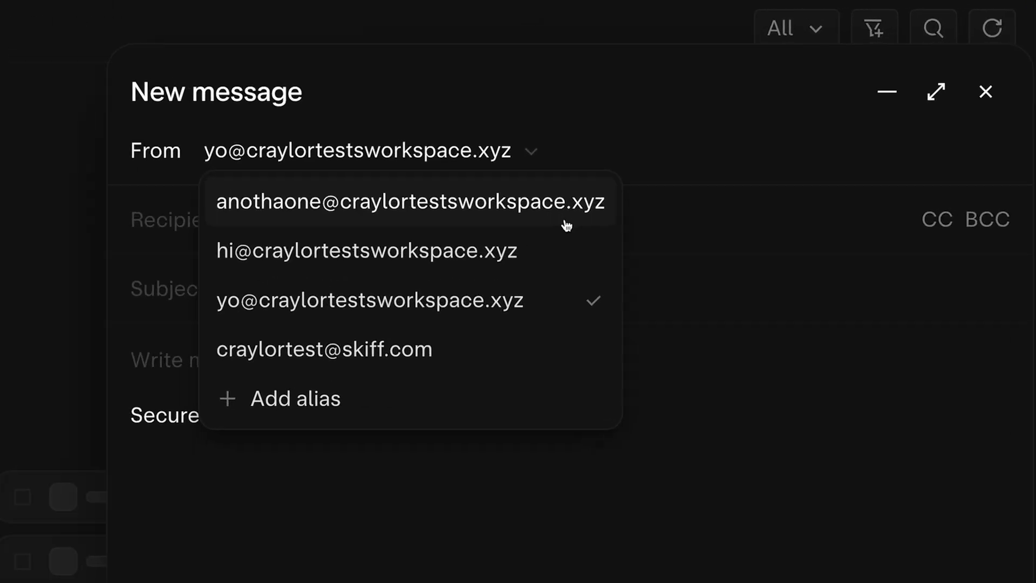
Add an extra email alias on the custom domain and save it
left_click(410, 202)
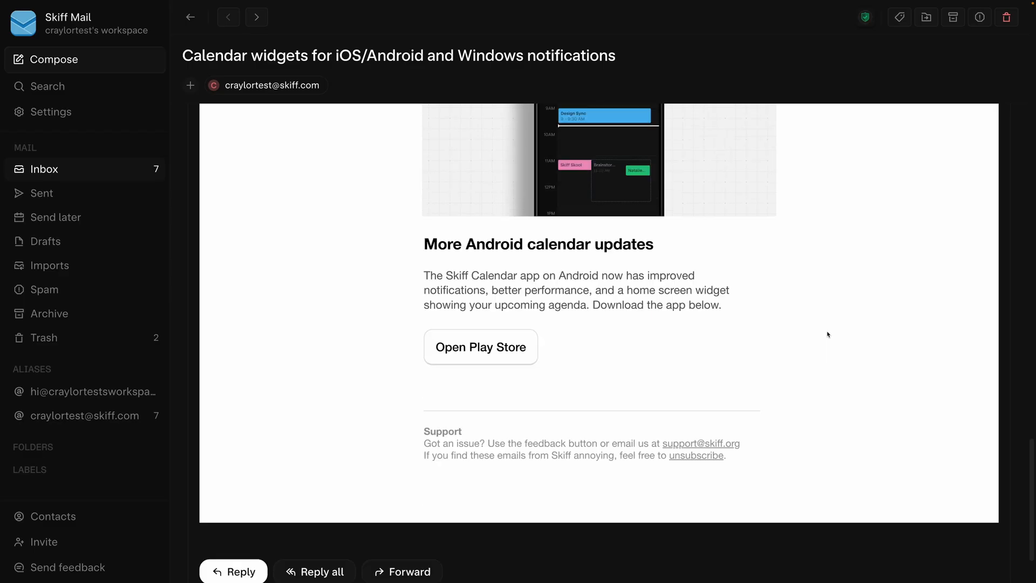
left_click(190, 16)
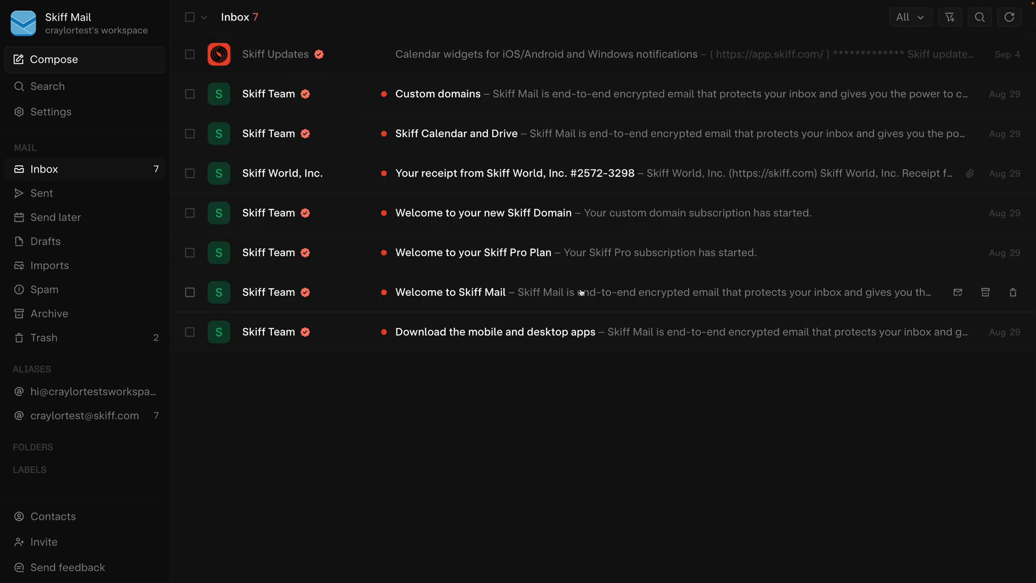
left_click(451, 293)
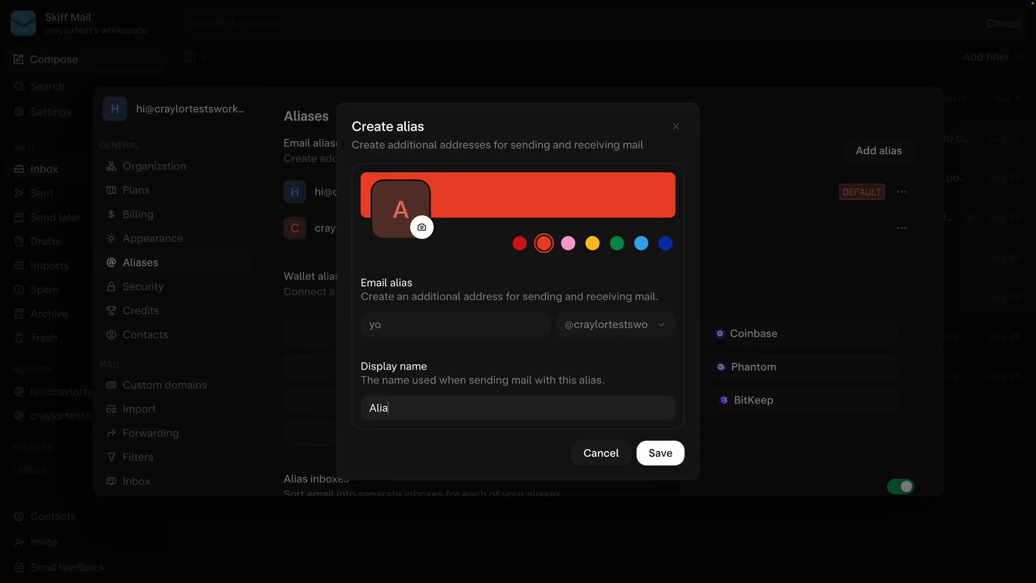
left_click(658, 452)
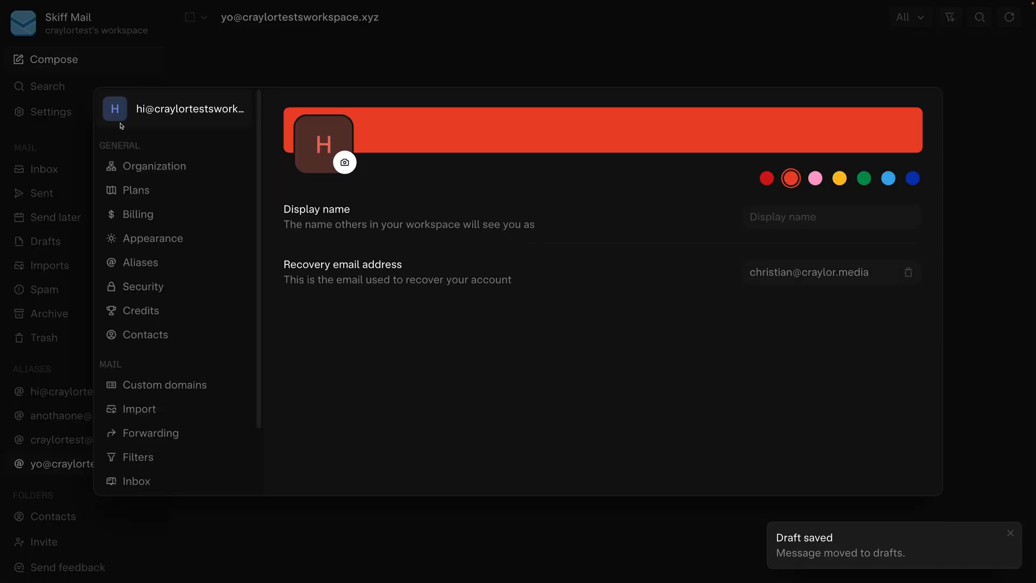
Delete the alias named Alias 1 from the Aliases list
left_click(139, 261)
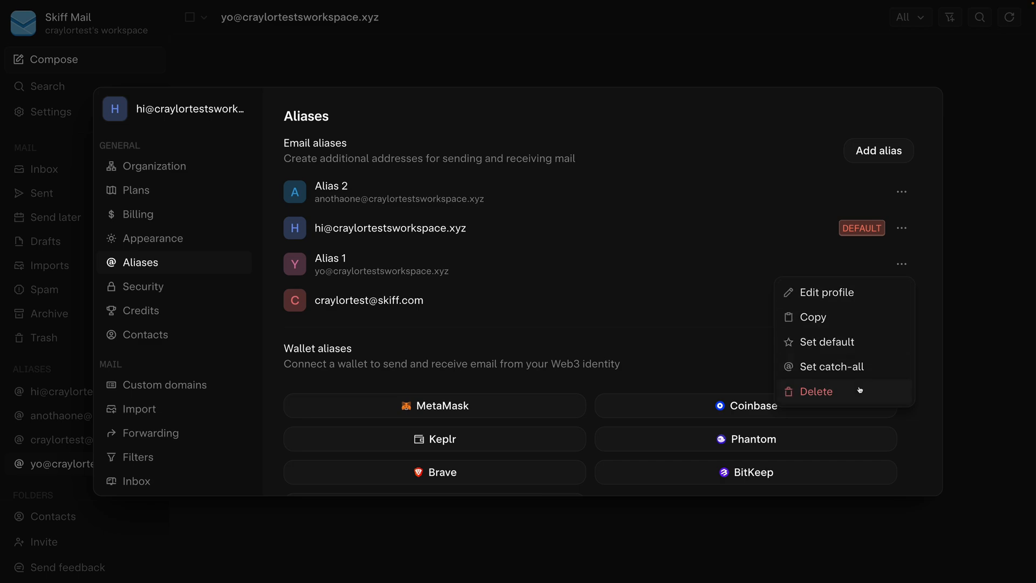
left_click(817, 391)
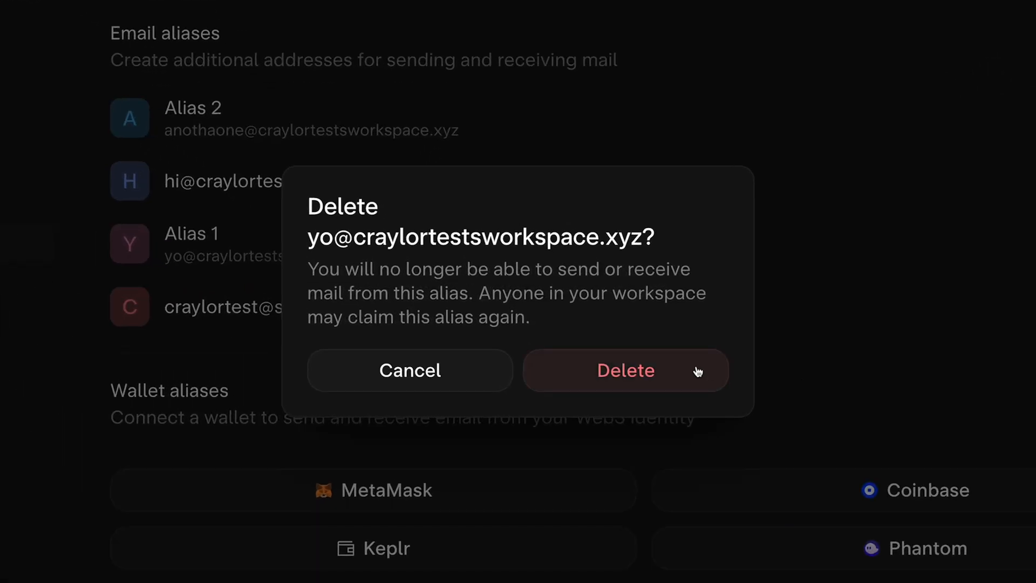
left_click(625, 370)
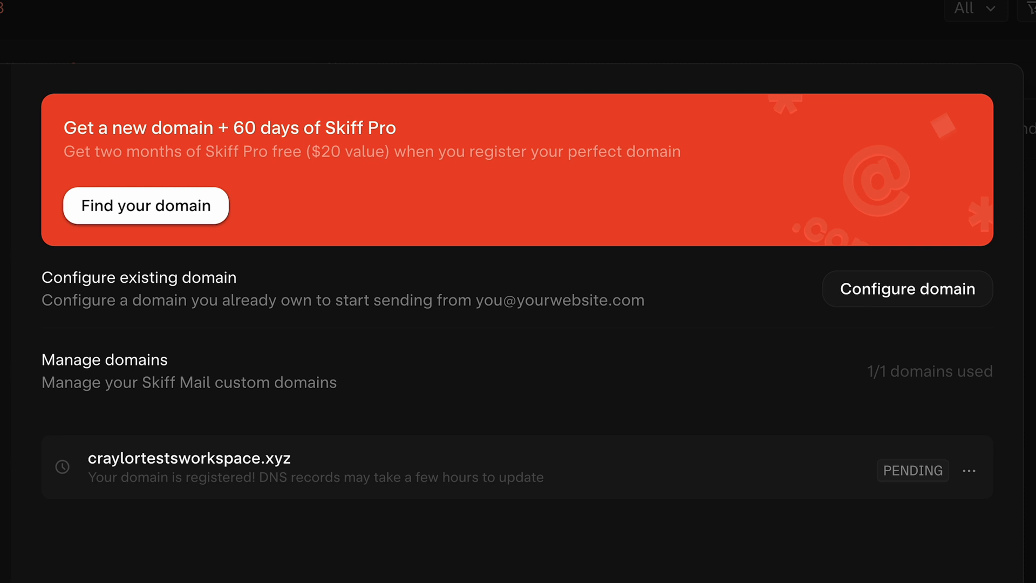
Choose craylortestsworkspace.xyz ($9.99 first year) as the domain to register
left_click(145, 205)
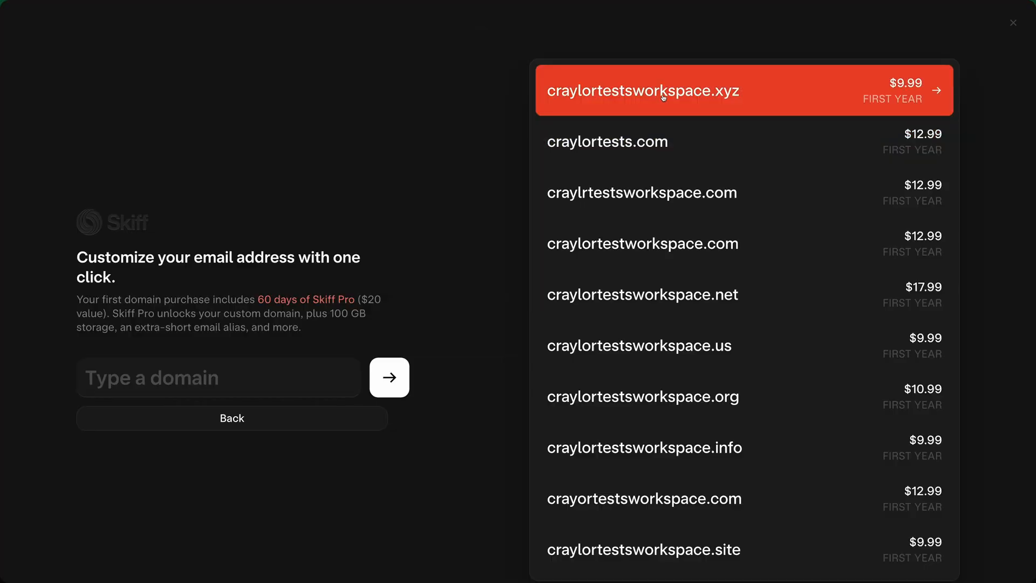
left_click(742, 90)
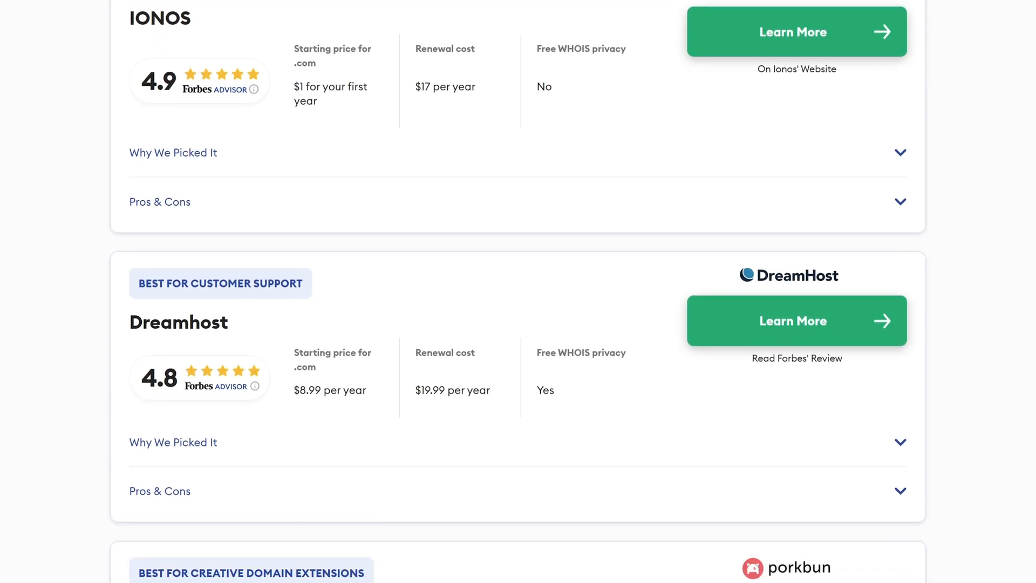
Scroll the Forbes Advisor registrar list down to the Porkbun entry
scroll("down", 3)
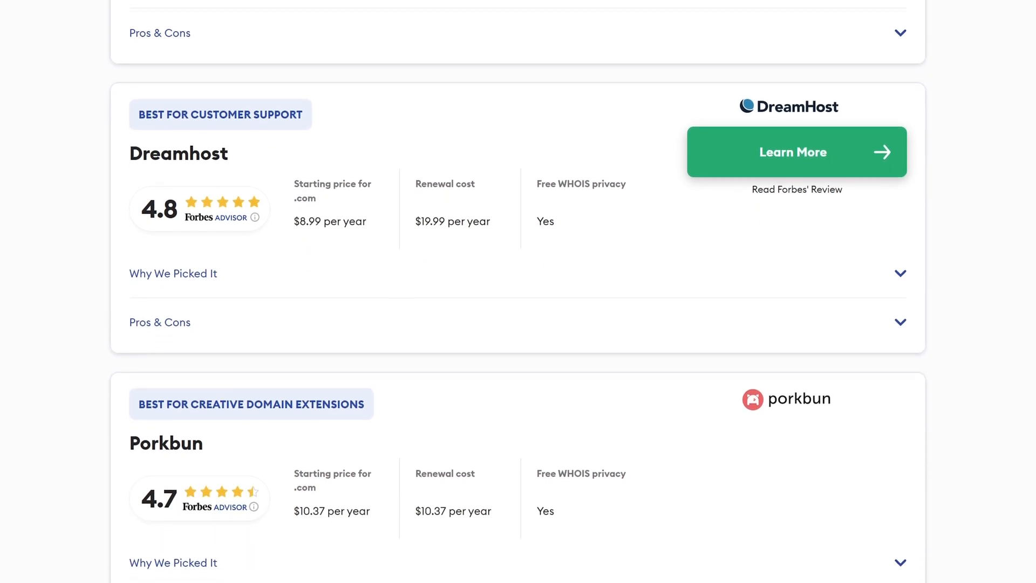
scroll("down", 3)
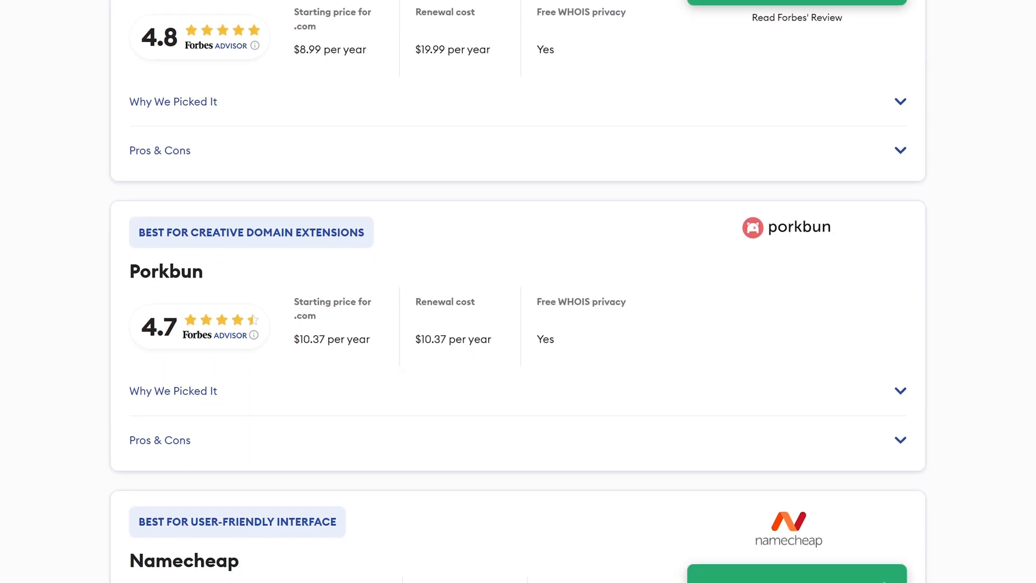
scroll("down", 3)
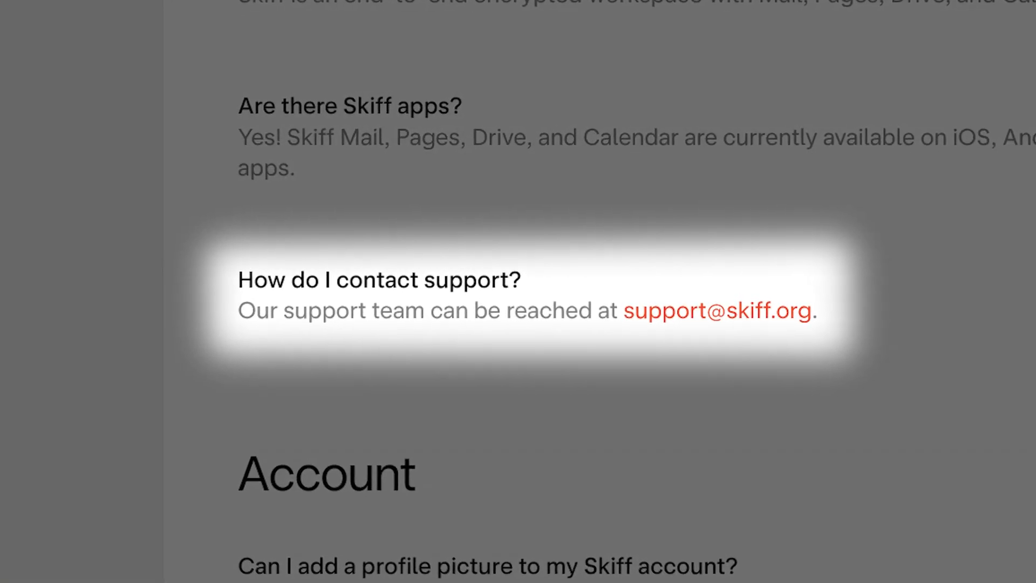
scroll("down", 3)
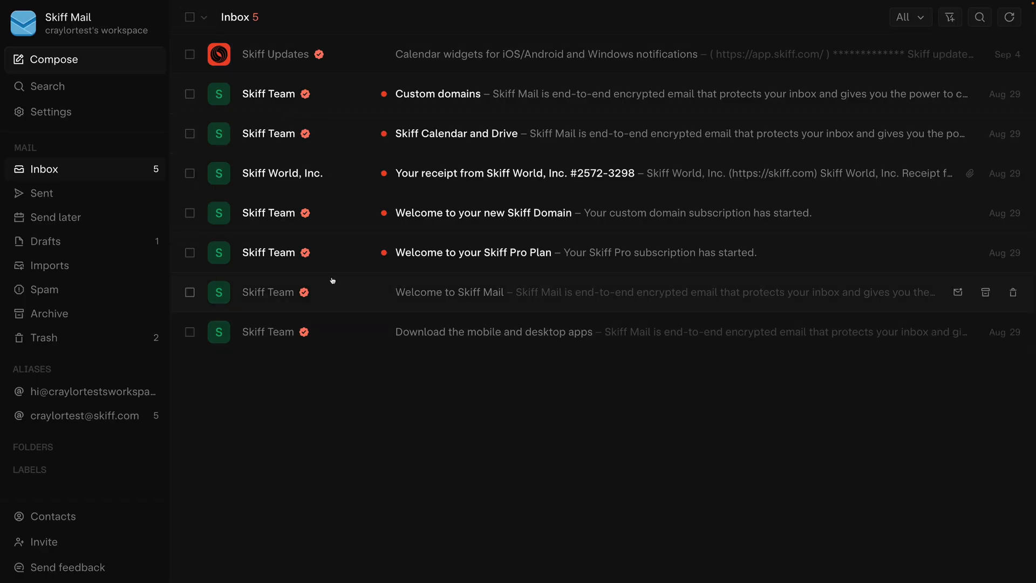
Show Porkbun's domain management details for craylorskiff.com
left_click(50, 111)
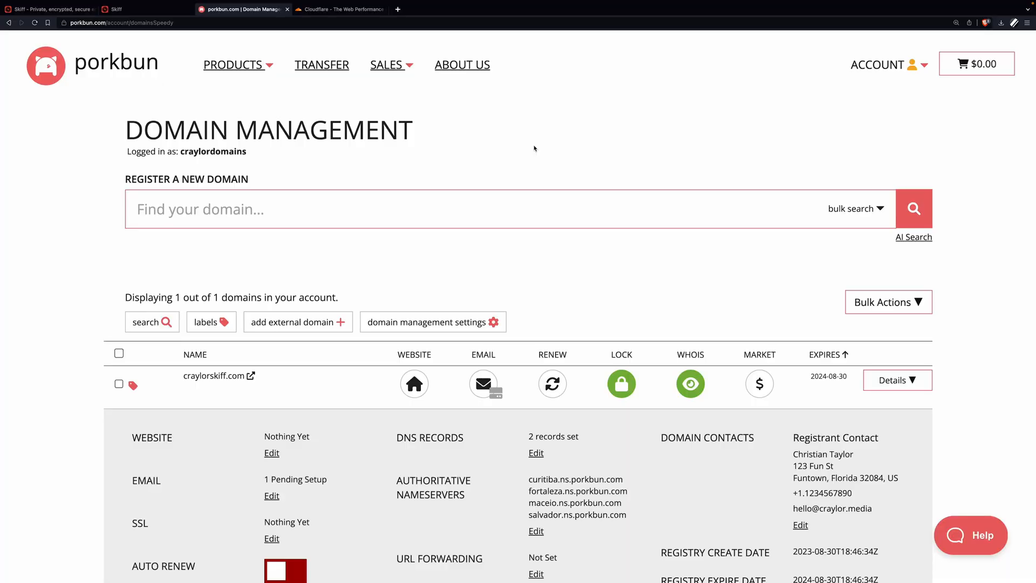
Sign in to Cloudflare and add craylorskiff.com as a new site on the Free plan
scroll("down", 3)
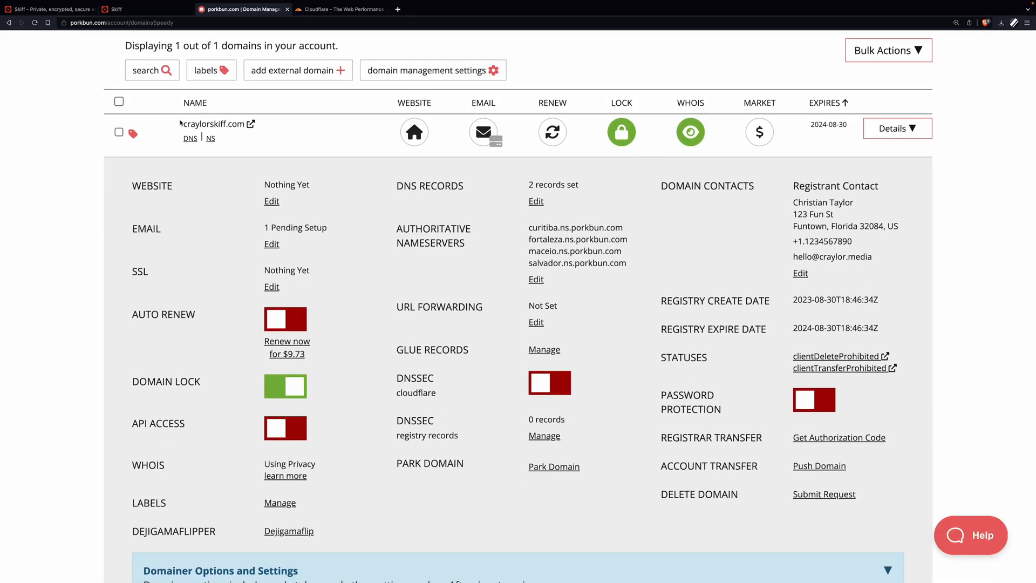
left_click(339, 10)
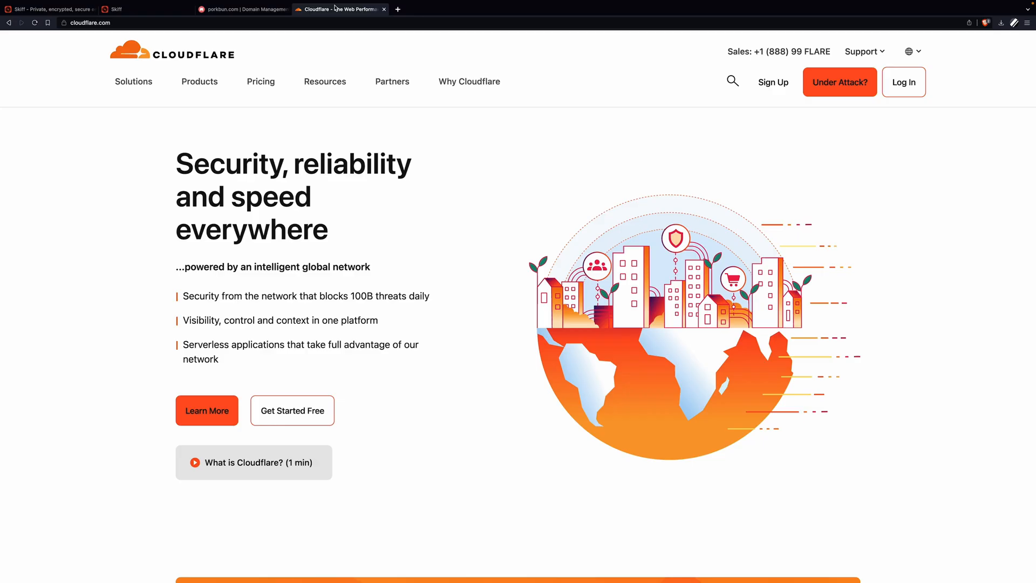
left_click(772, 82)
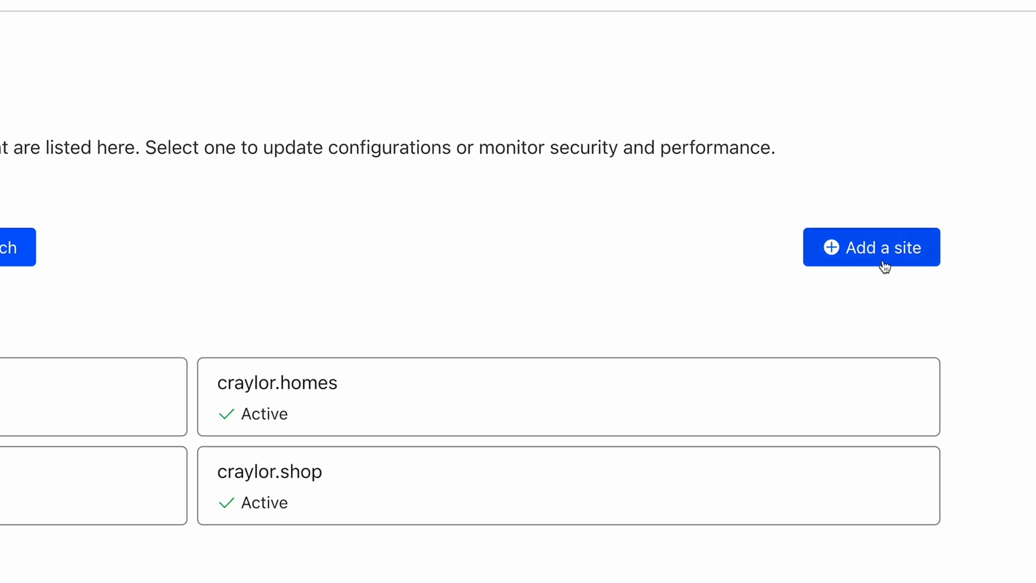
left_click(871, 247)
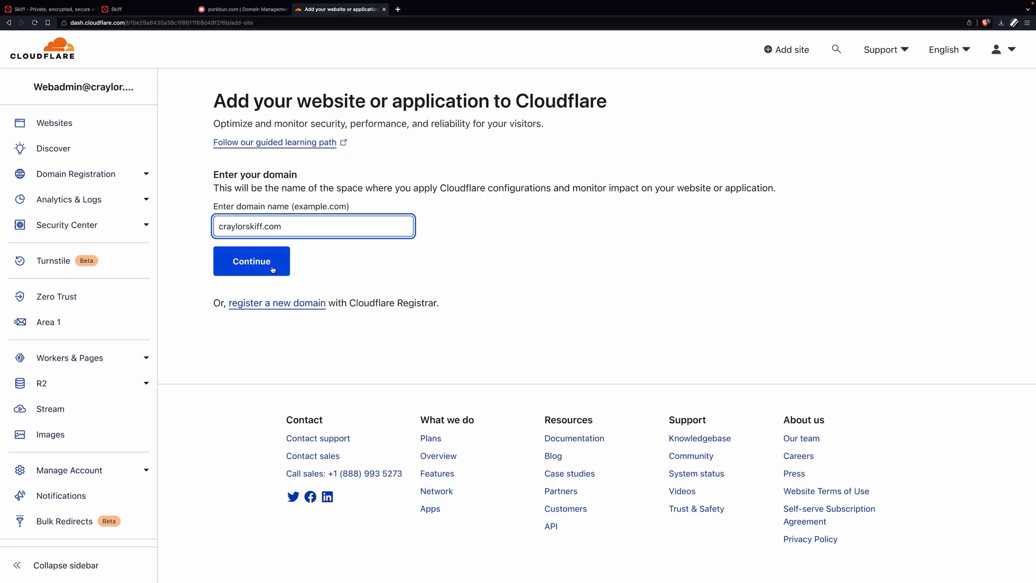
left_click(251, 261)
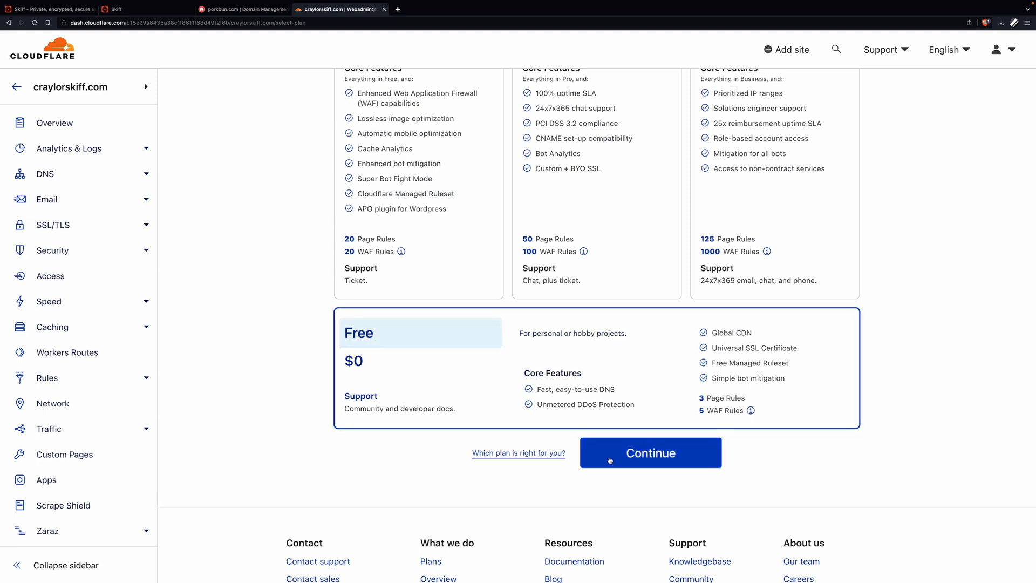
left_click(650, 453)
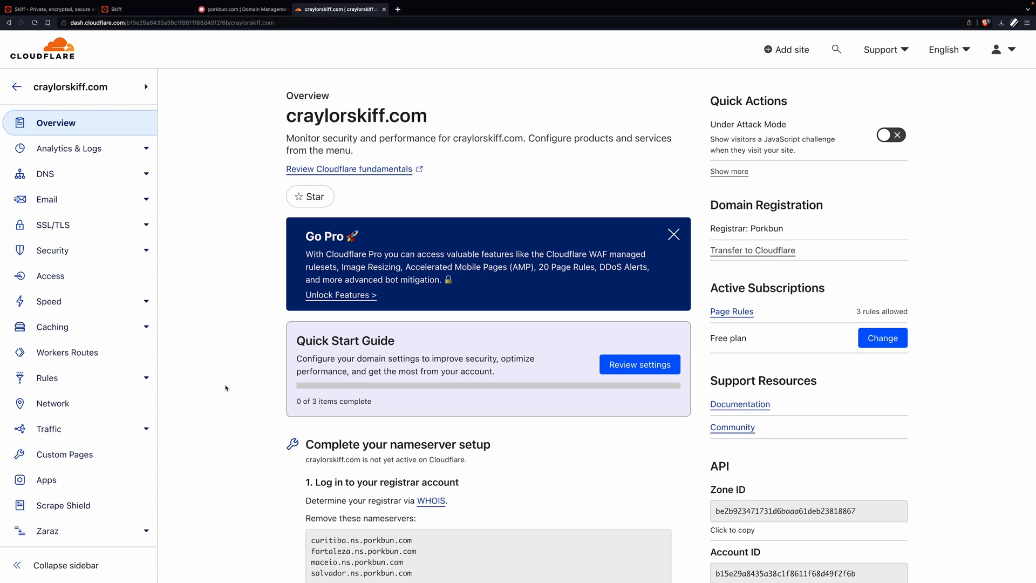
scroll("down", 3)
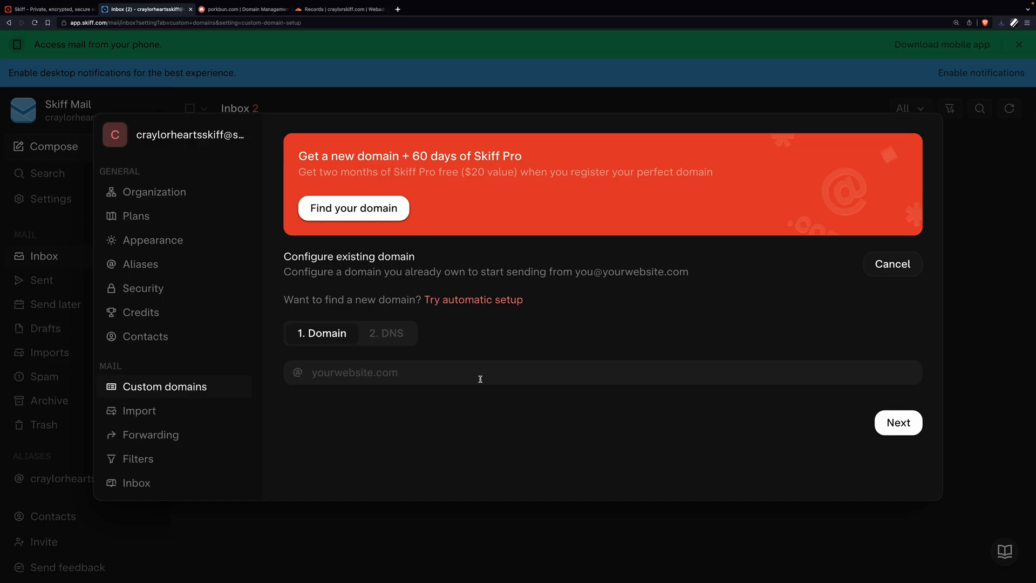
Enter craylorskiff.com as the existing domain and continue to its DNS records
type("craylorskiff.com")
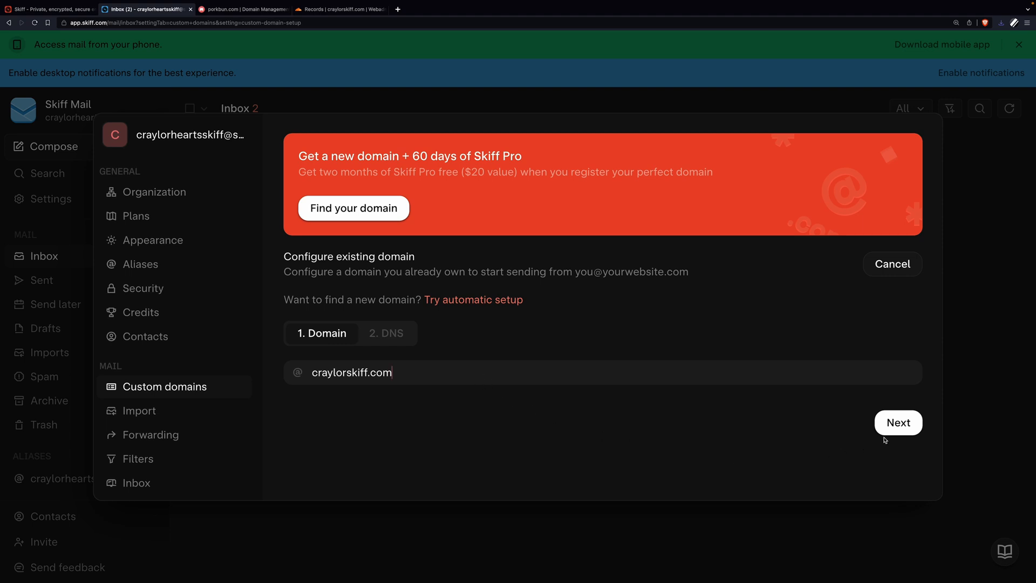
left_click(898, 422)
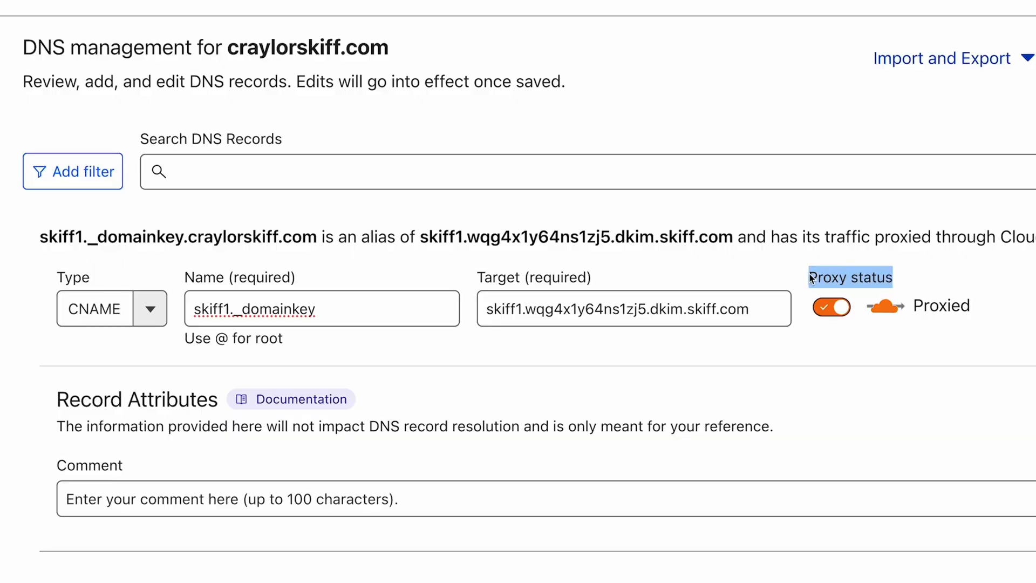
Set the DKIM record to DNS only, confirm the records in Skiff, and return to the registrar
left_click(830, 307)
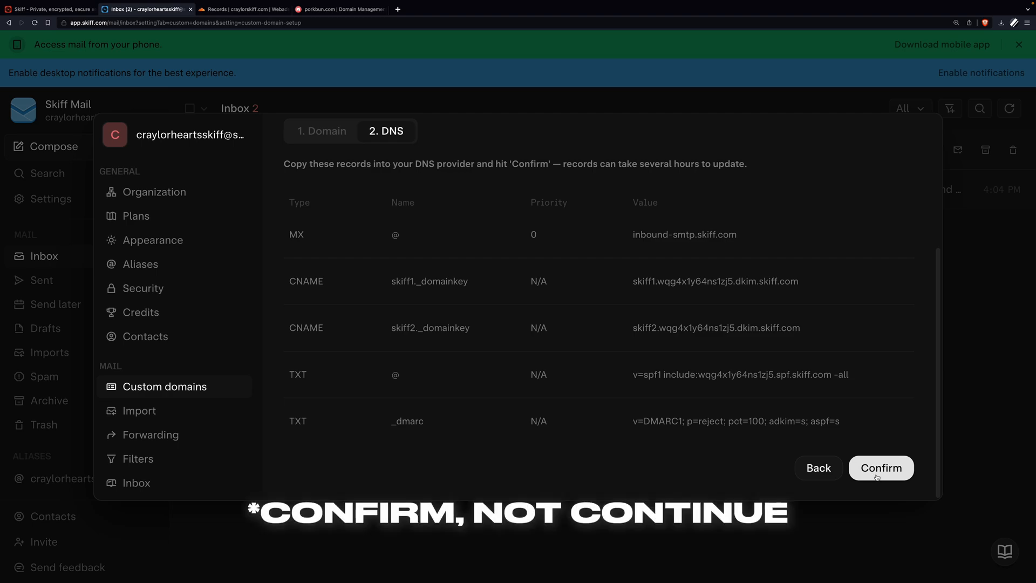
left_click(243, 9)
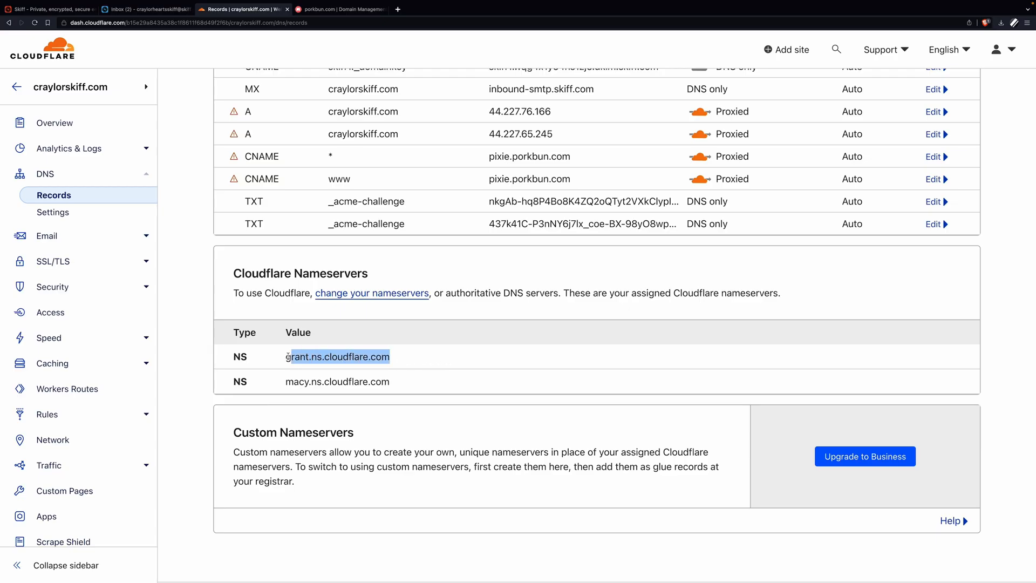
left_click(340, 10)
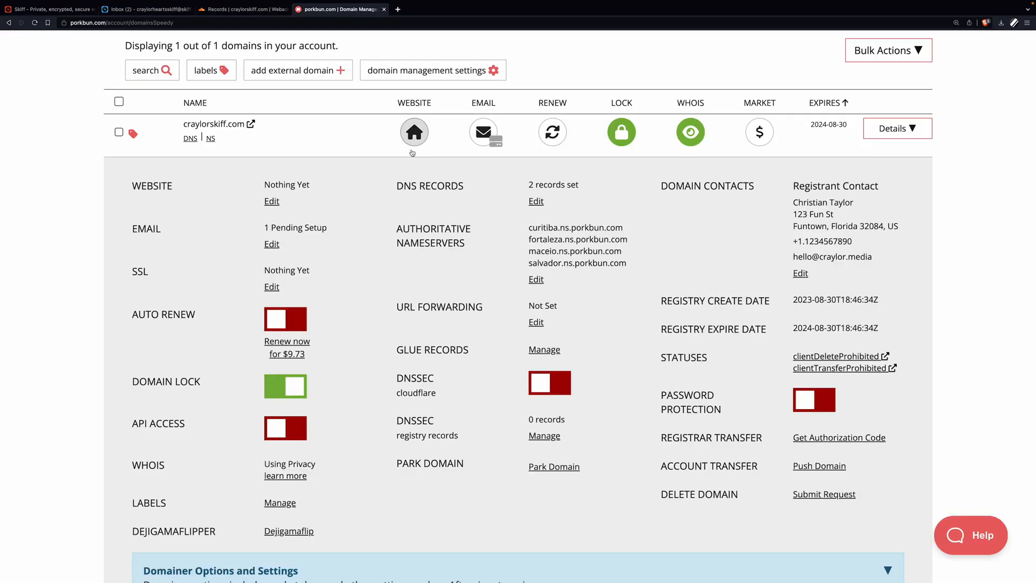
Replace craylorskiff.com's Porkbun nameservers with grant.ns.cloudflare.com and macy.ns.cloudflare.com and submit
left_click(536, 278)
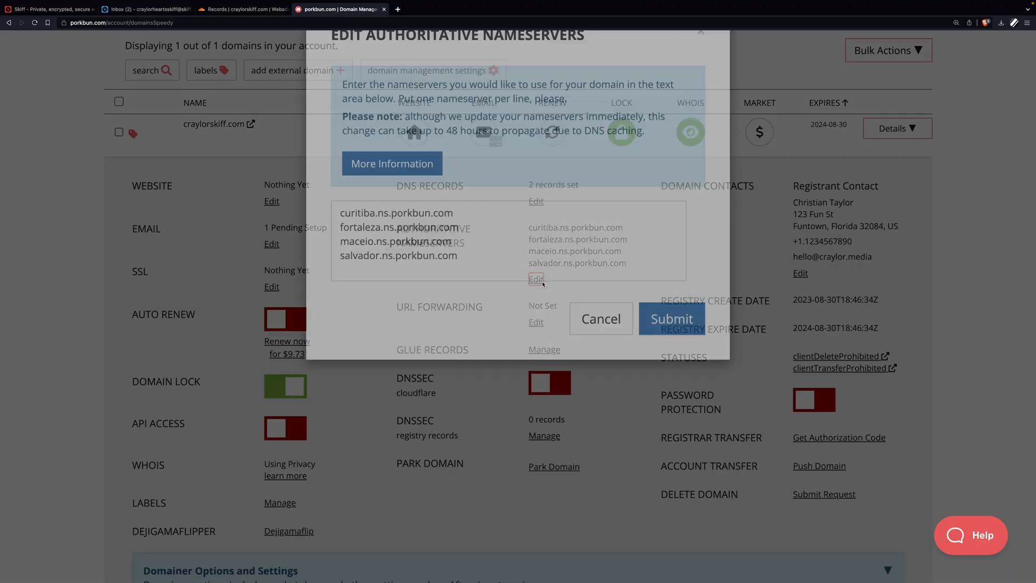
type("grant.ns.cloudflare.com")
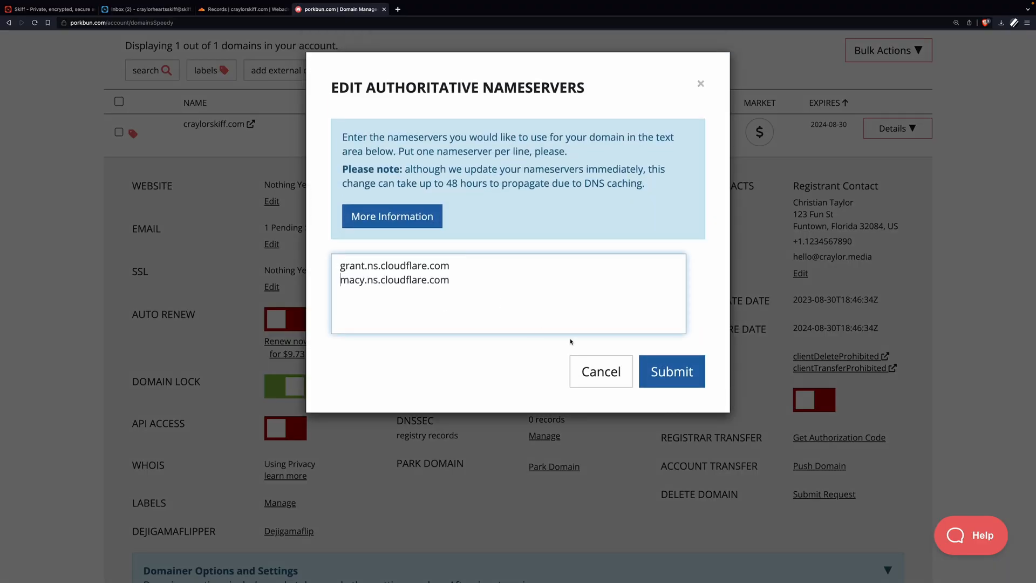
left_click(241, 10)
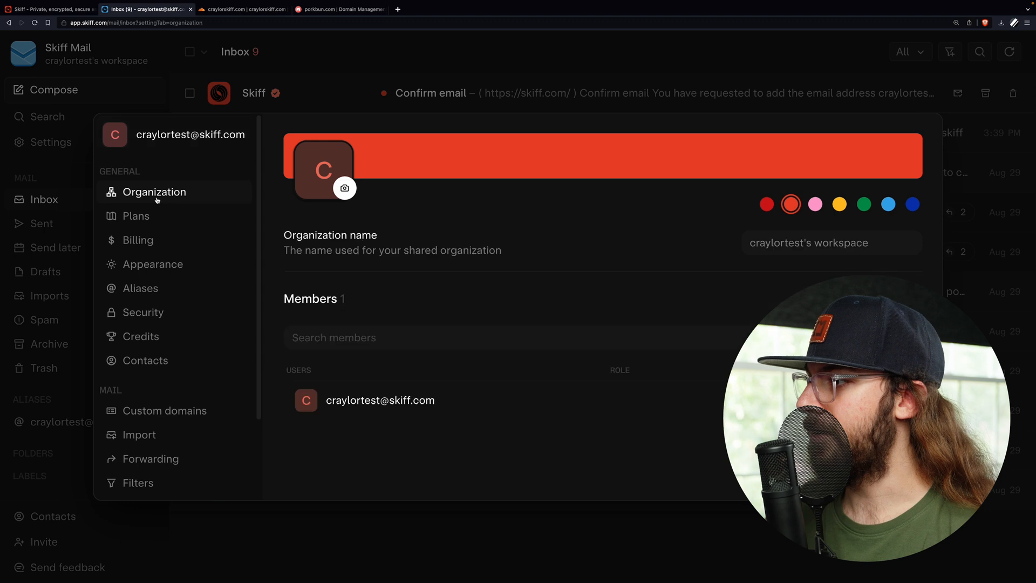
mouse_move(404, 401)
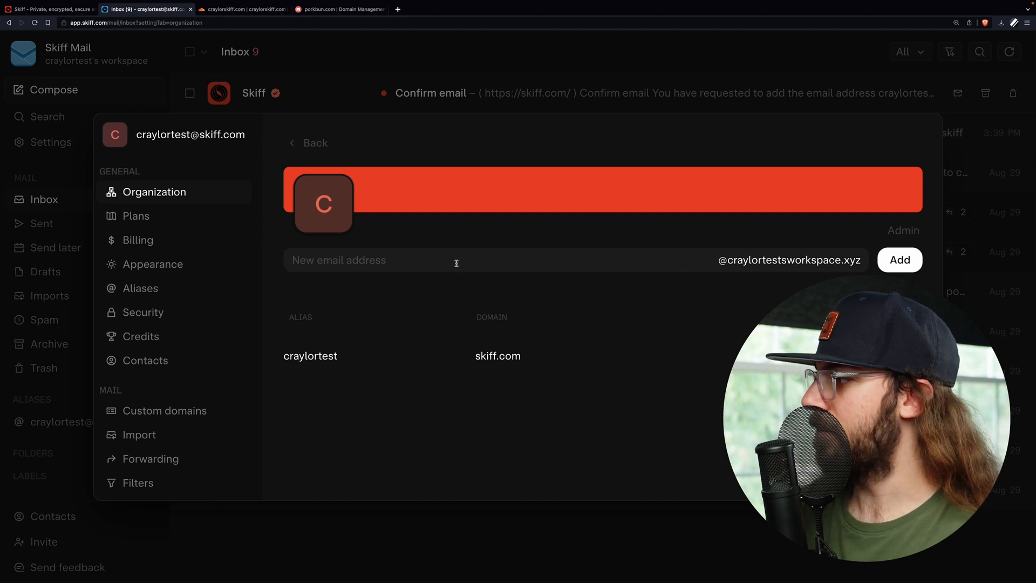
type("hi")
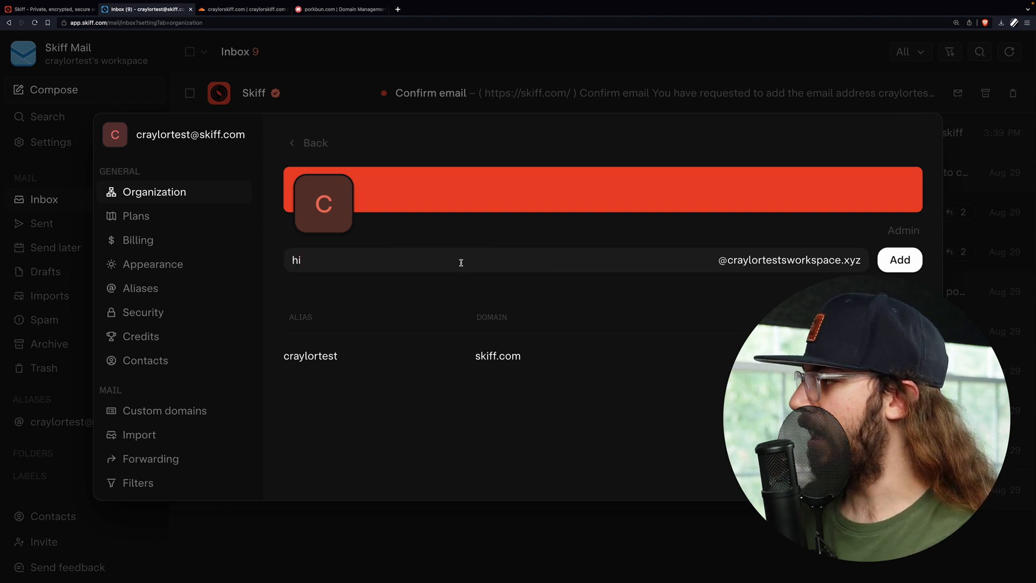
left_click(899, 260)
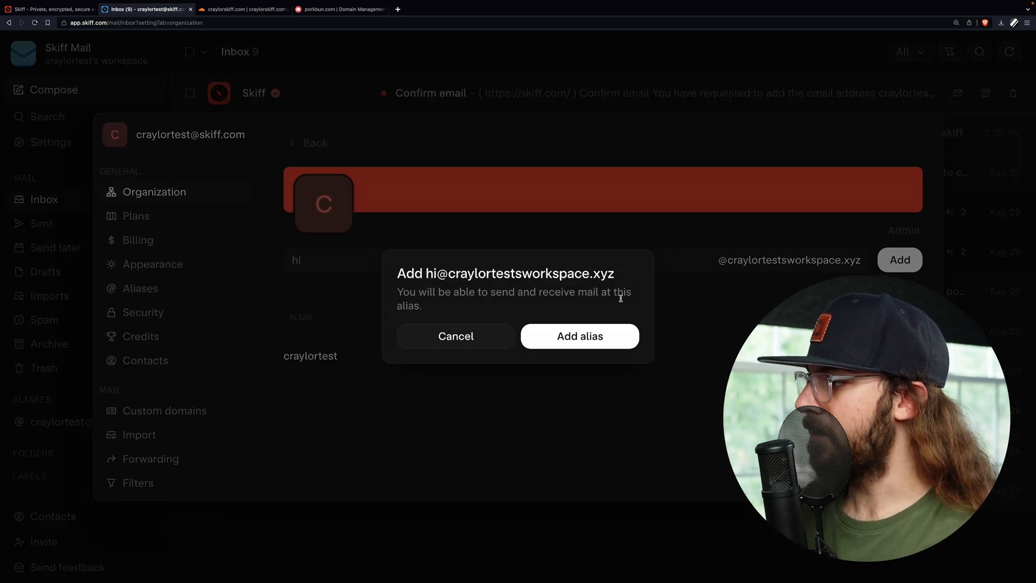
left_click(578, 336)
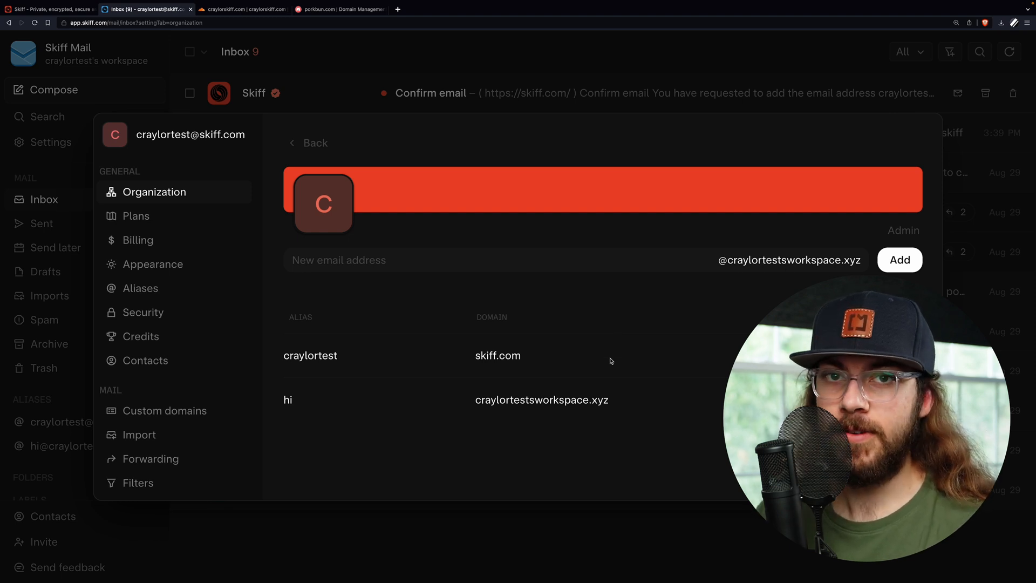
left_click(140, 288)
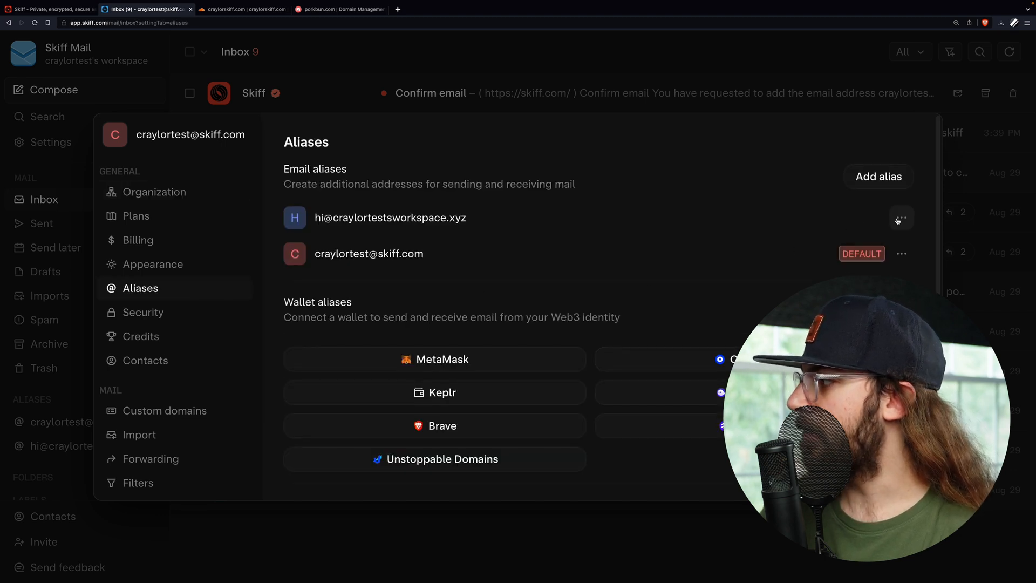
left_click(900, 217)
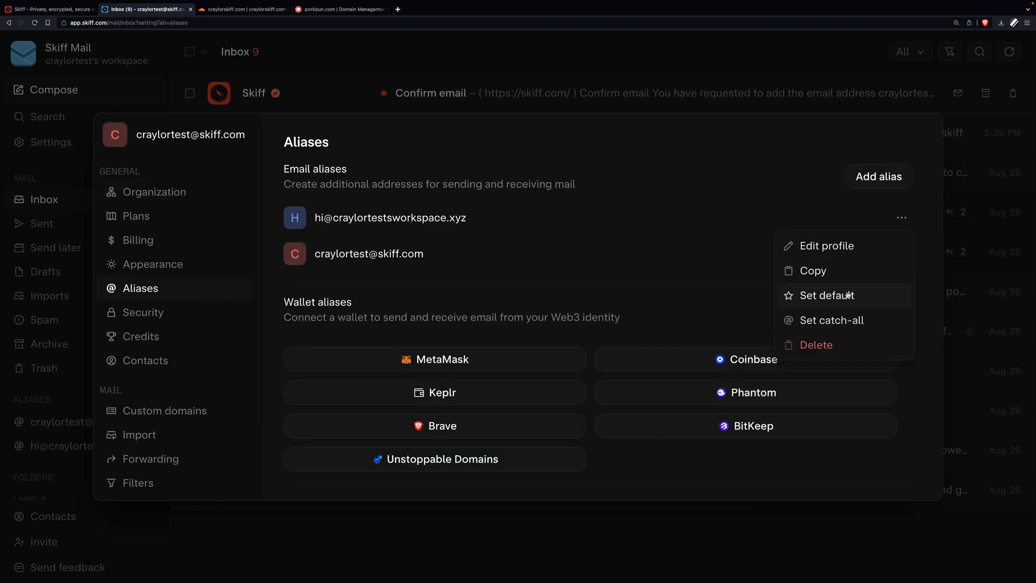
left_click(827, 295)
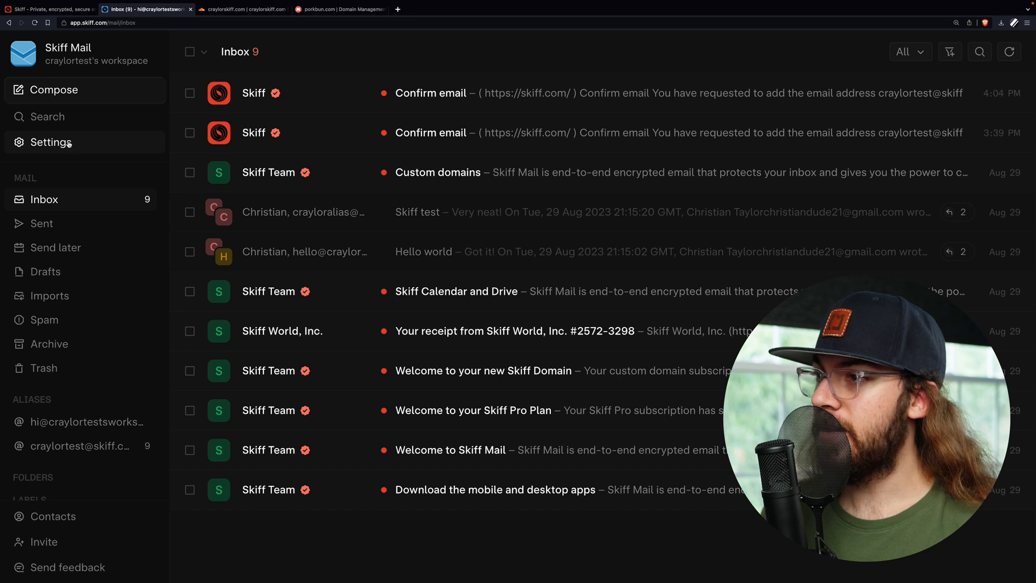
View the Create alias dialog under Settings > Aliases, then return to the inbox
left_click(51, 143)
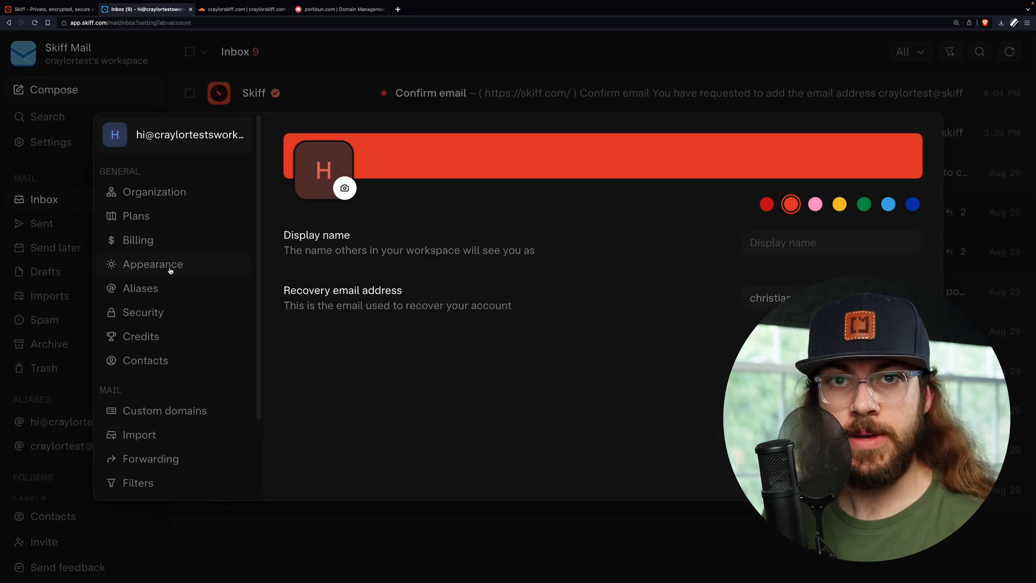
left_click(141, 288)
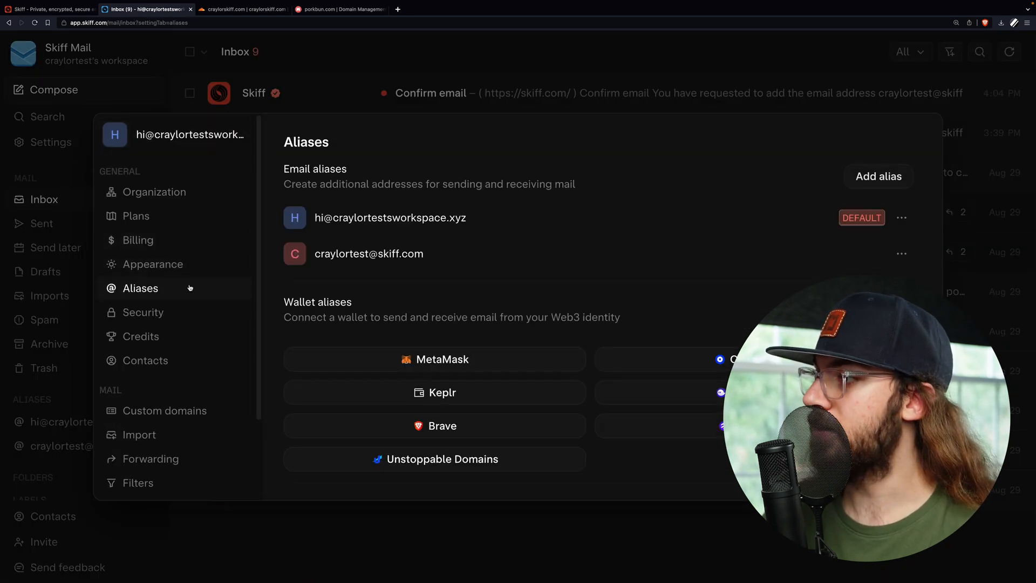
left_click(878, 176)
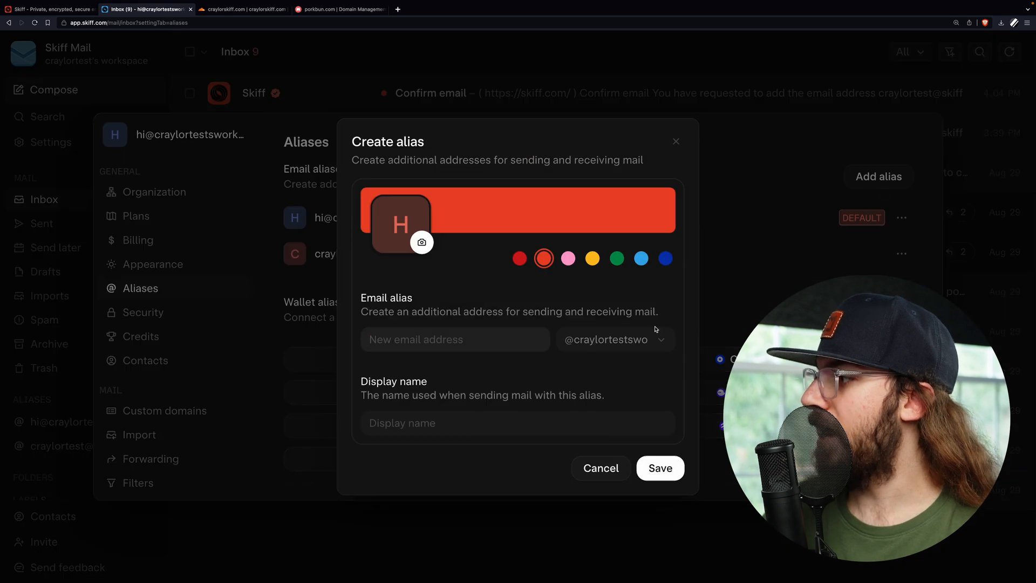
left_click(614, 338)
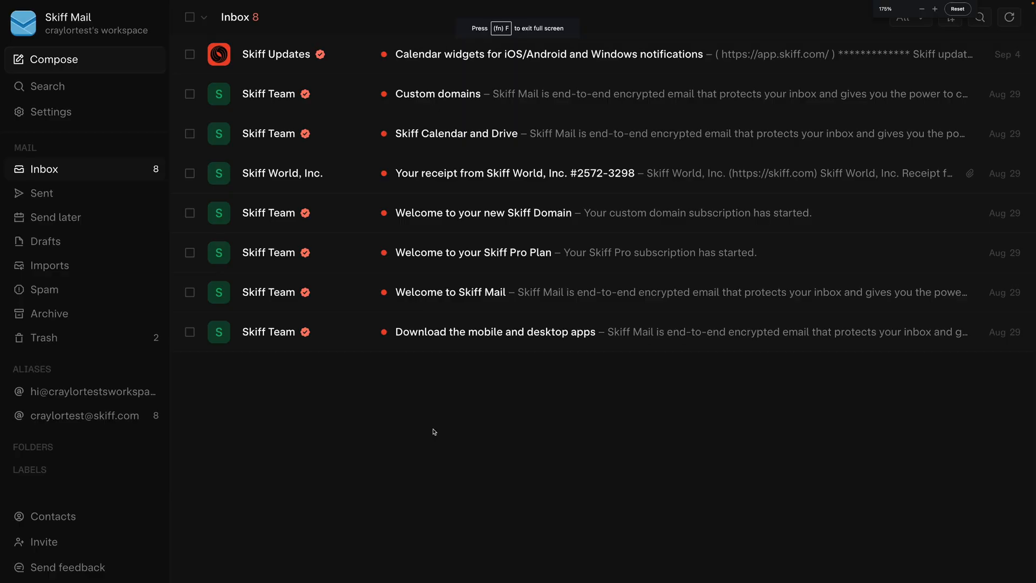
mouse_move(362, 118)
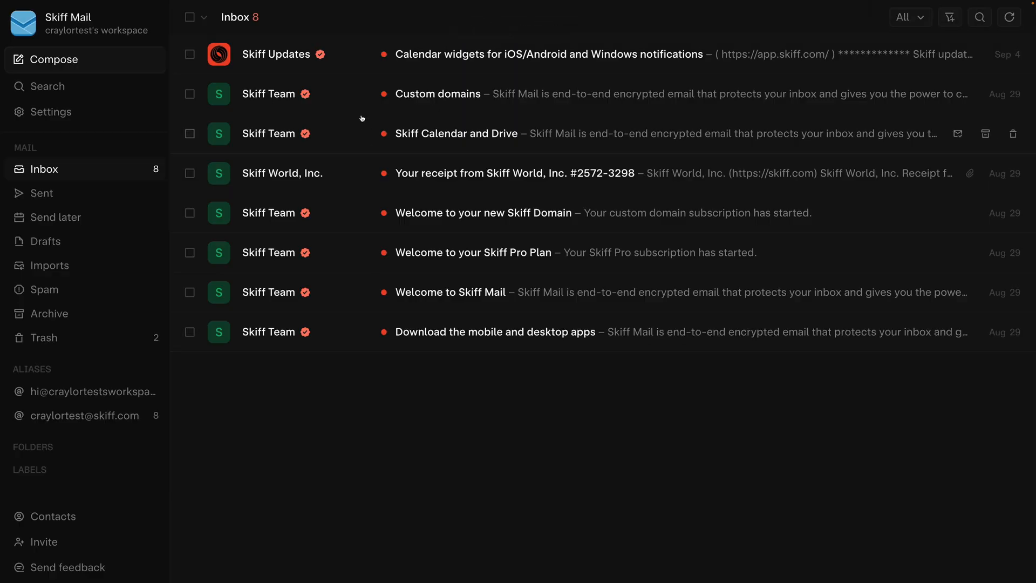
Read the Calendar widgets email and save the new anothaone alias with display name Alias 2
left_click(548, 54)
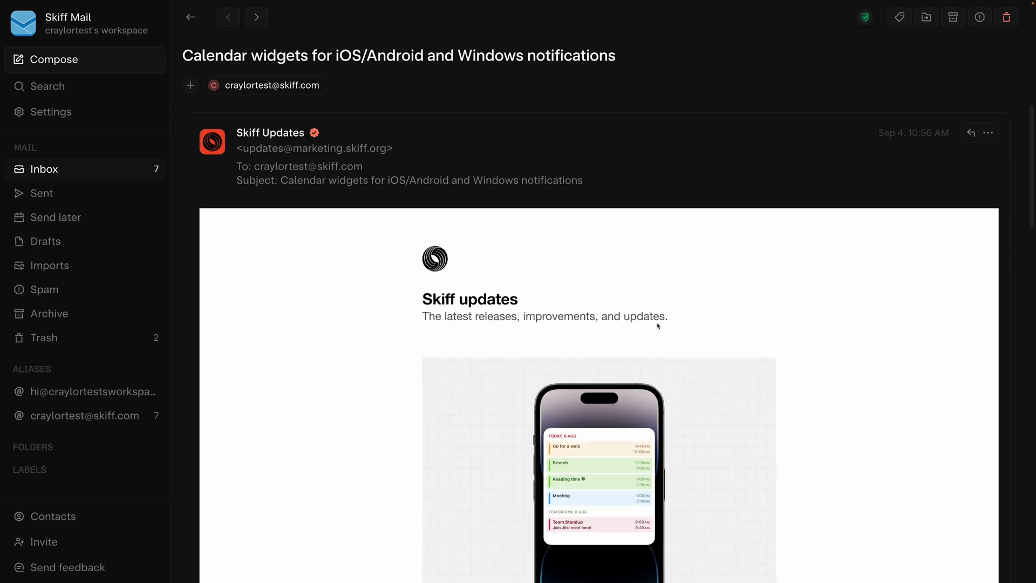
scroll("down", 3)
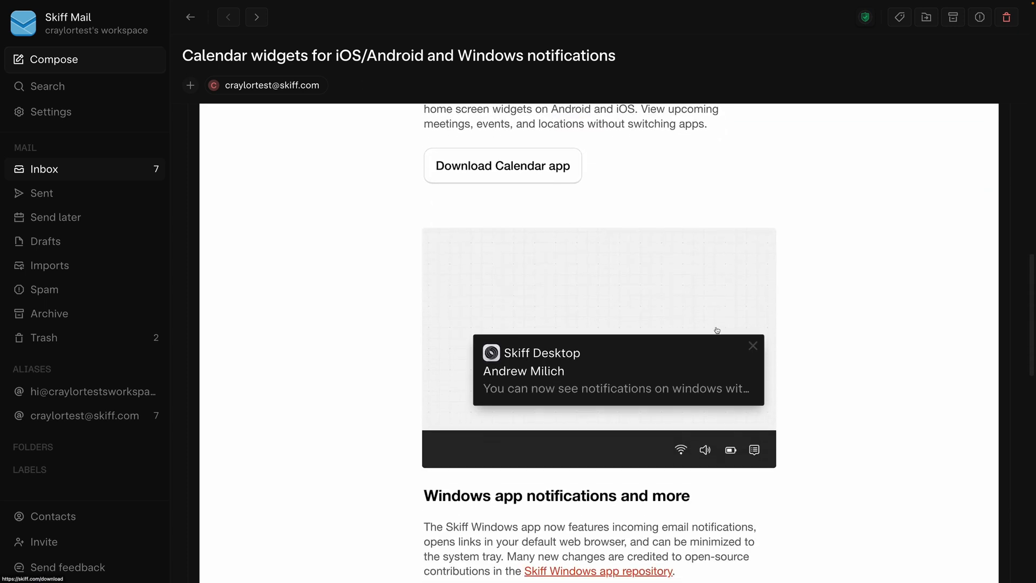
scroll("down", 3)
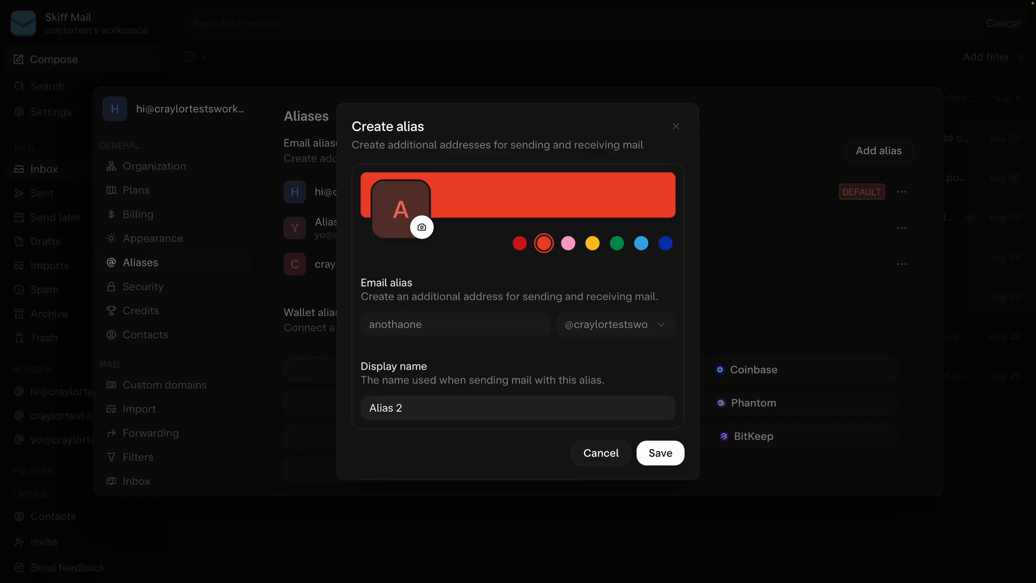
left_click(659, 452)
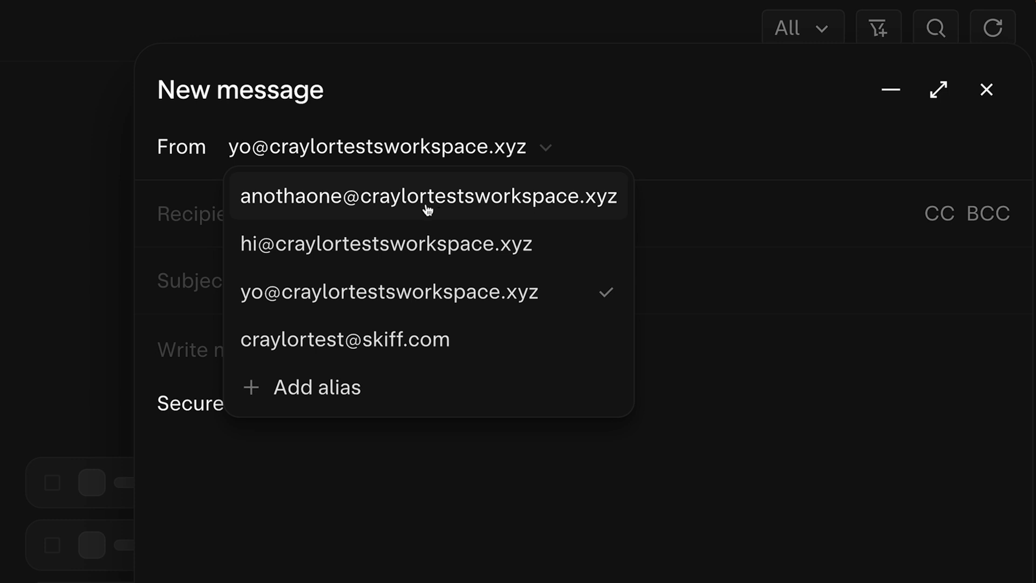
mouse_move(594, 339)
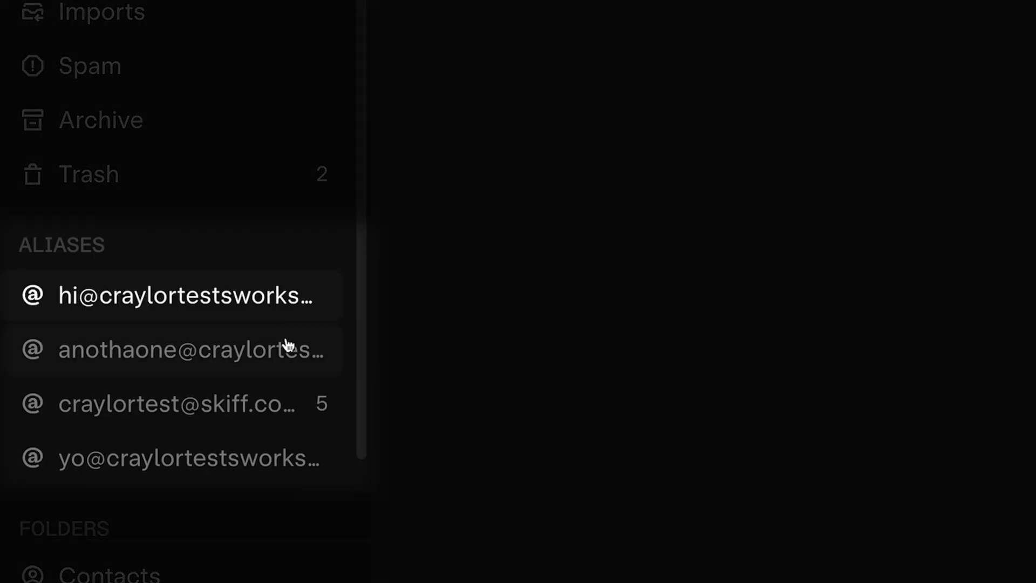
View the anothaone and empty yo alias mailboxes from the sidebar
left_click(192, 349)
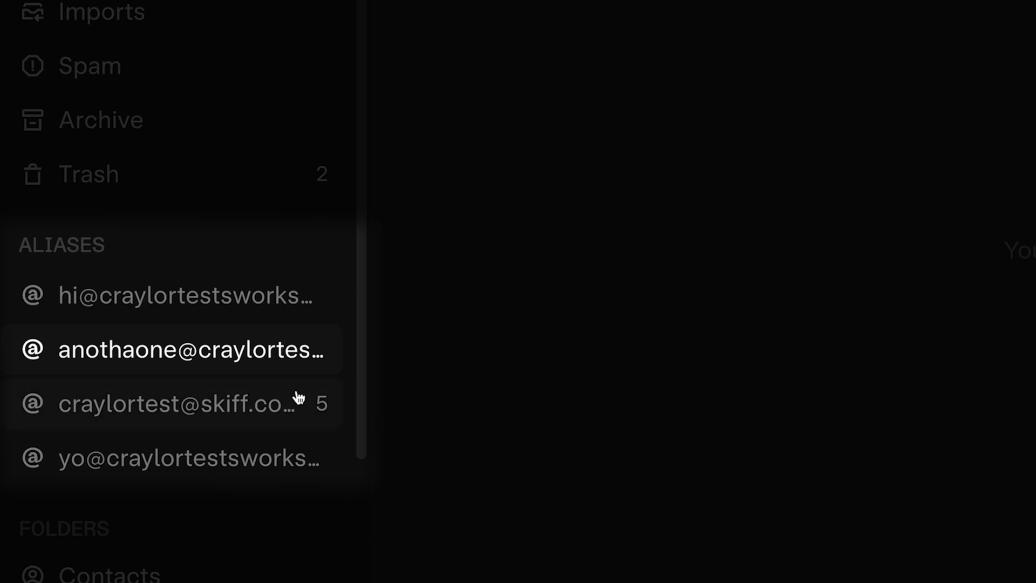
left_click(188, 457)
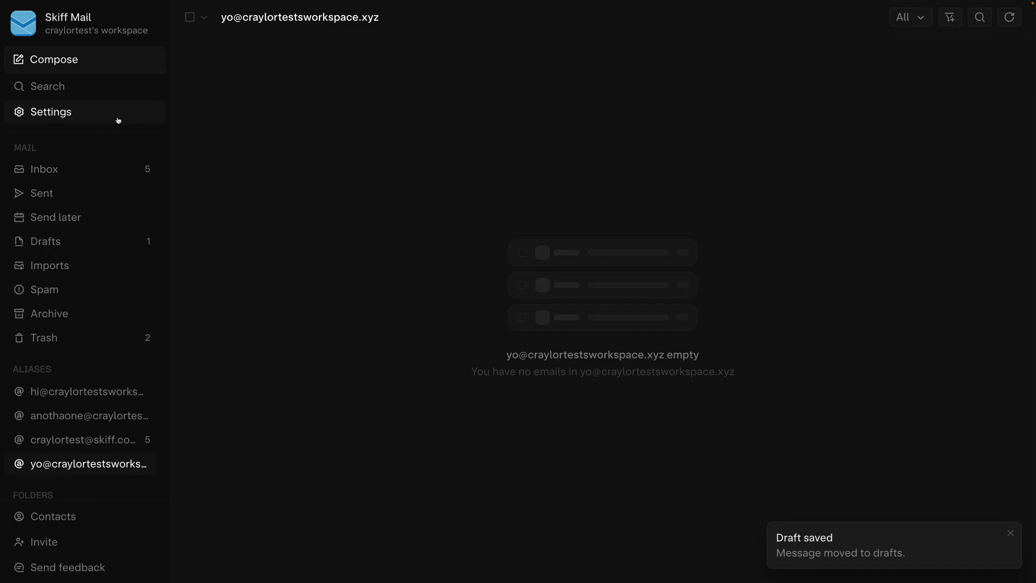
left_click(51, 111)
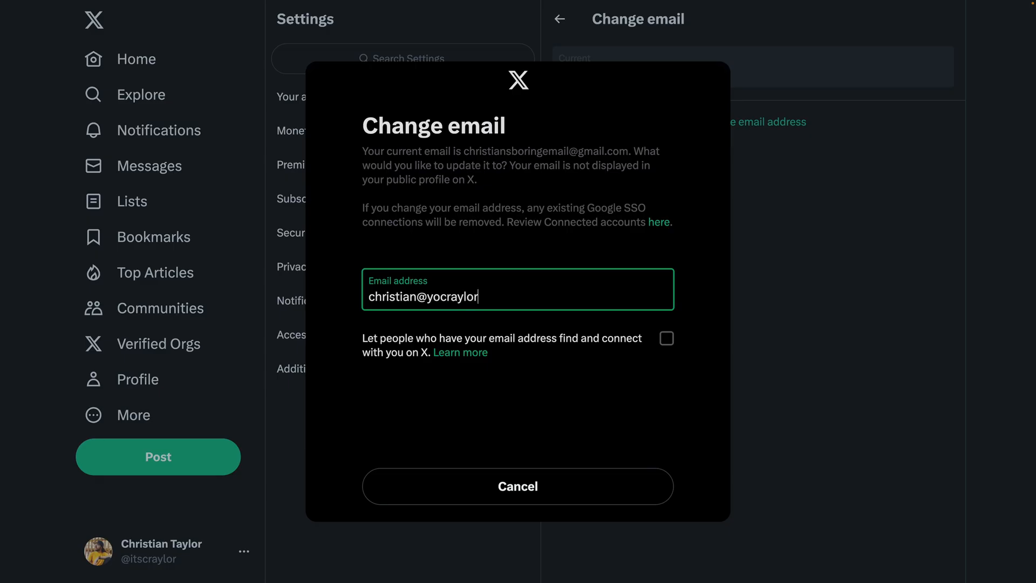
Enter the new custom-domain address ending in .com as the X account email
type(".com")
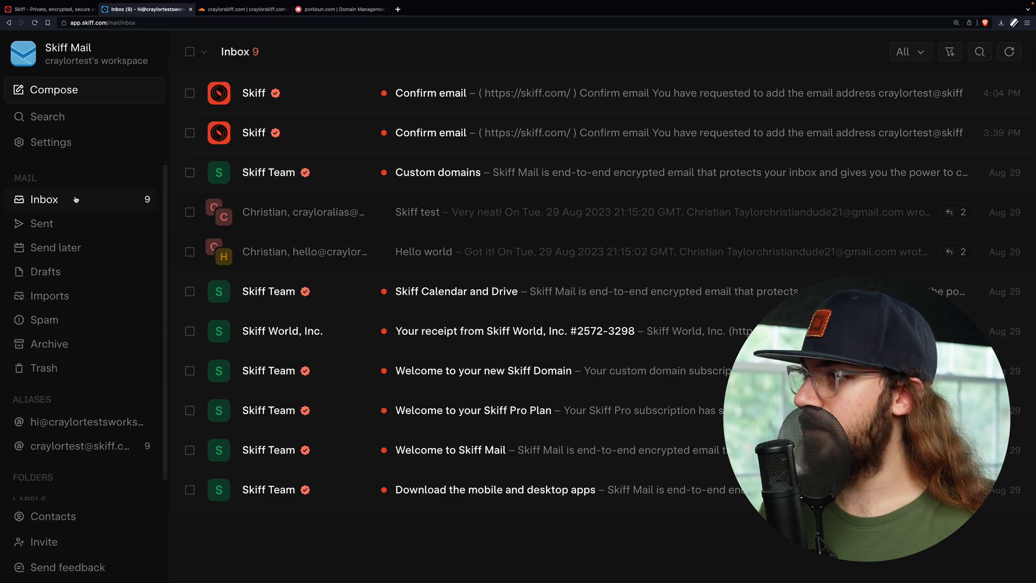
Enable two-factor authentication under Security and re-authenticate to show the TOTP QR code
left_click(51, 141)
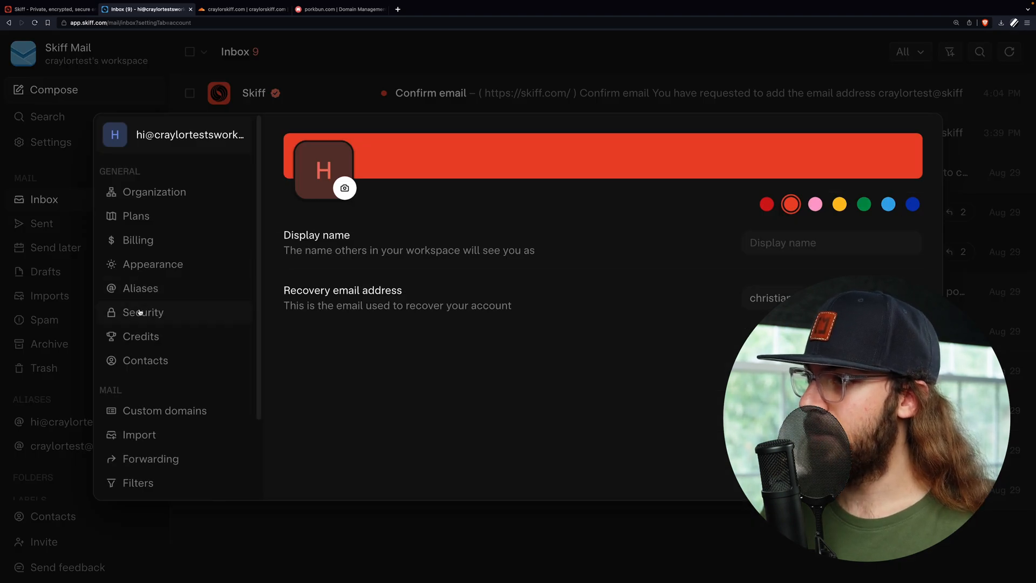
left_click(142, 312)
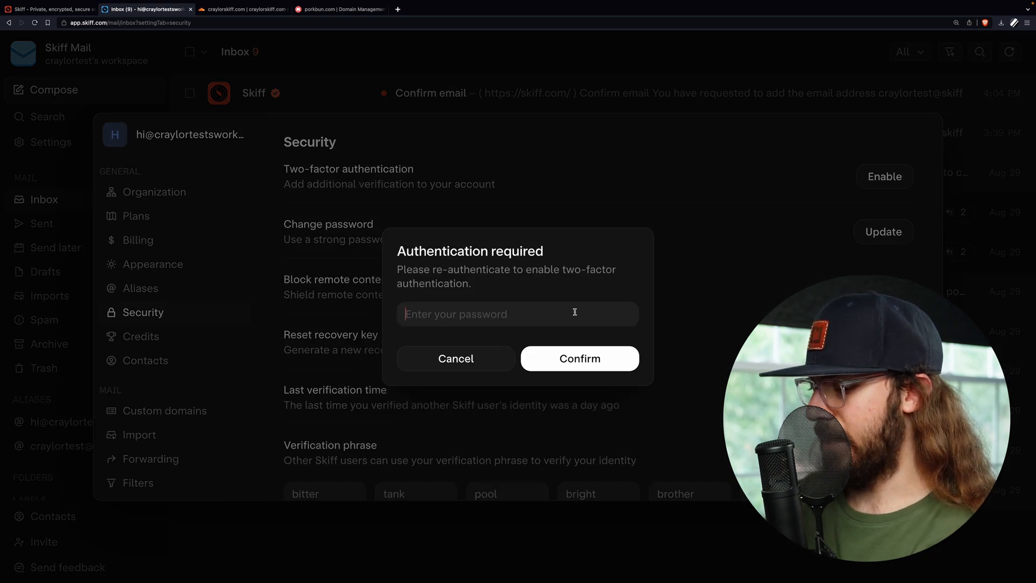
left_click(578, 358)
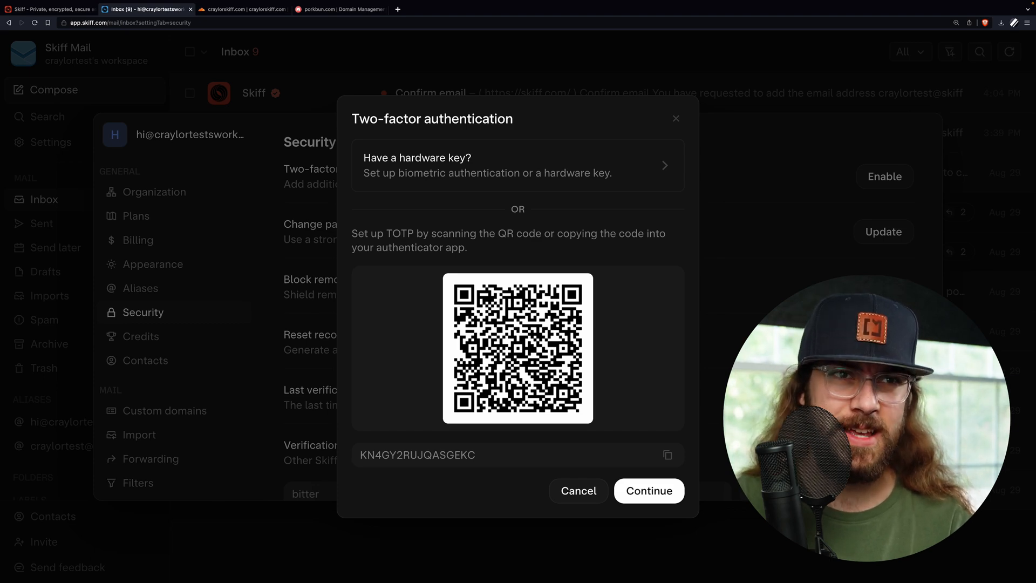
Continue past the QR code step to the custom domain onboarding screen
left_click(649, 490)
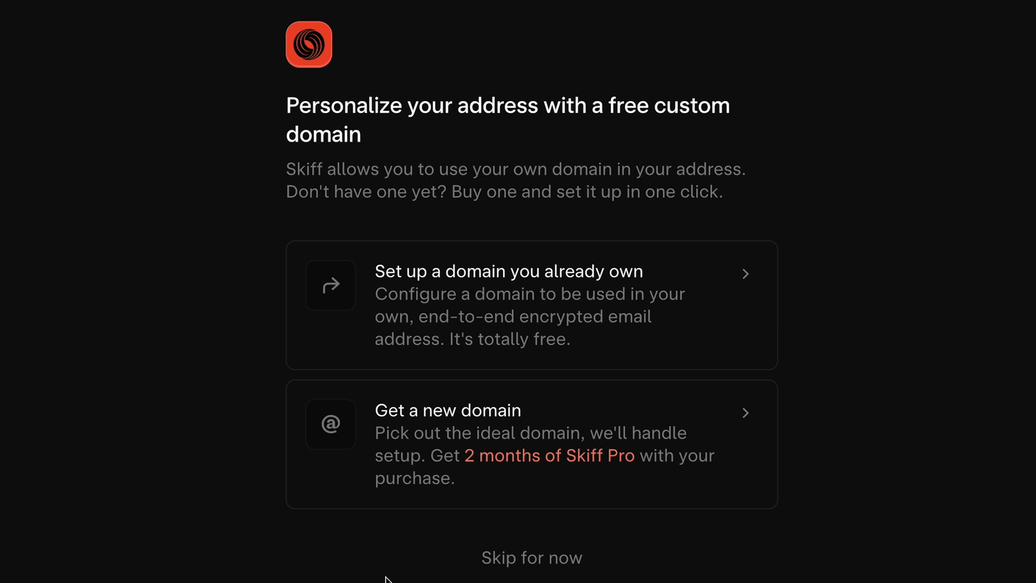
Skip custom domain setup for now and return to the inbox
left_click(531, 557)
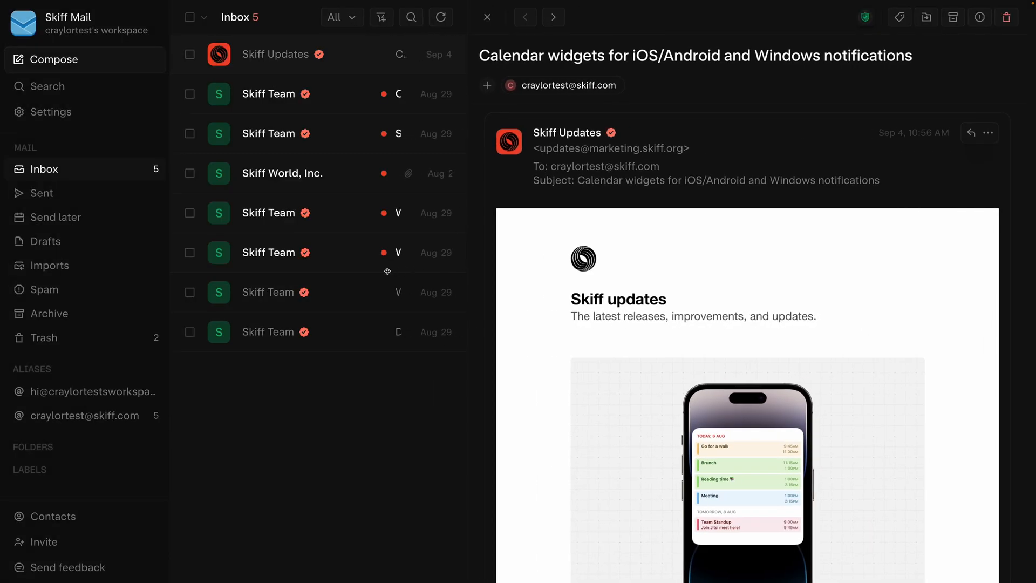
Enter the signature 'Wish I could add HTML + multiple signatures!'
type("Wish I could add")
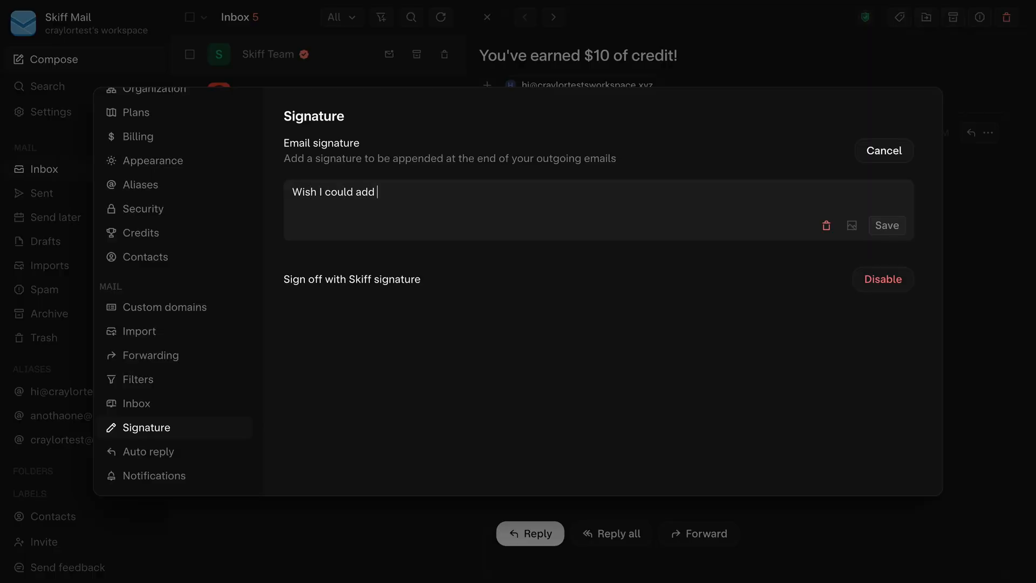
type("HTML + multiple s")
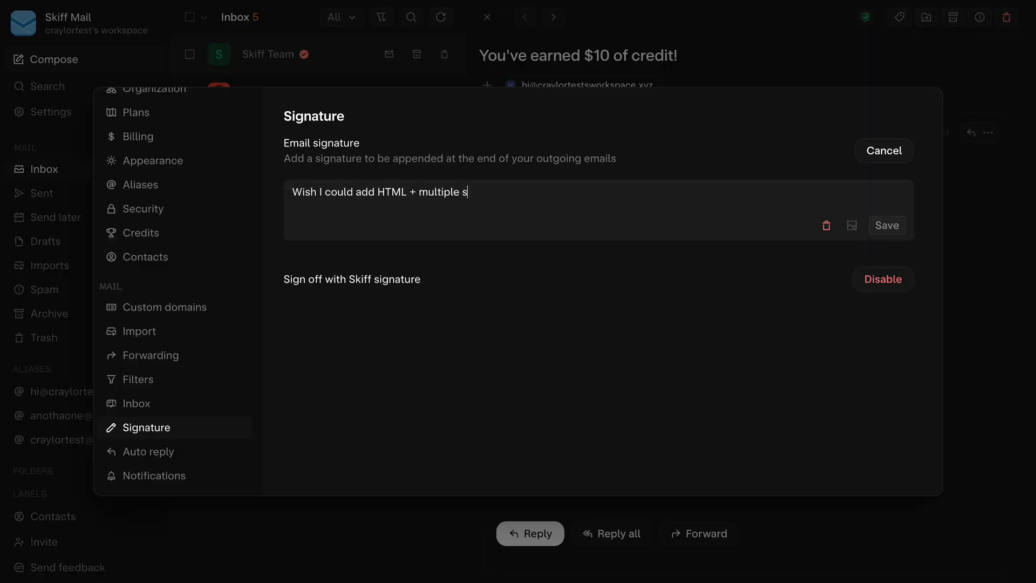
type("ignatures!")
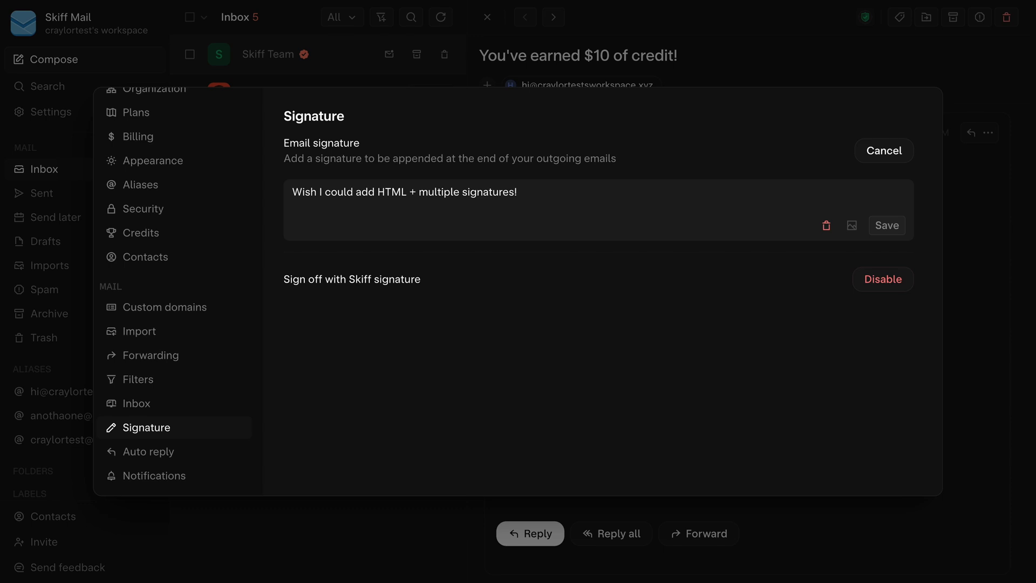
Enable Gmail forwarding to Skiff from the Forwarding settings
left_click(150, 355)
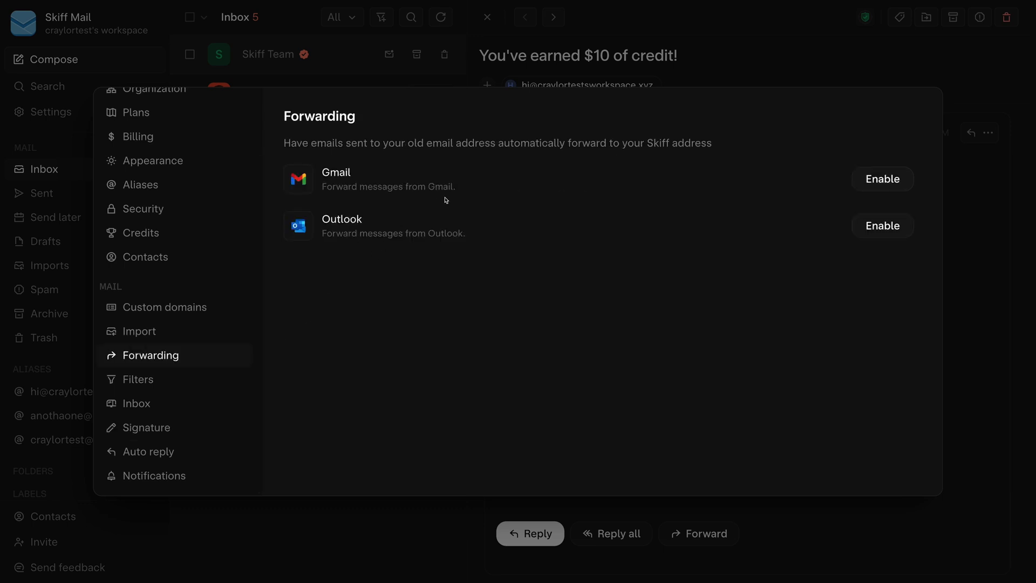
mouse_move(476, 234)
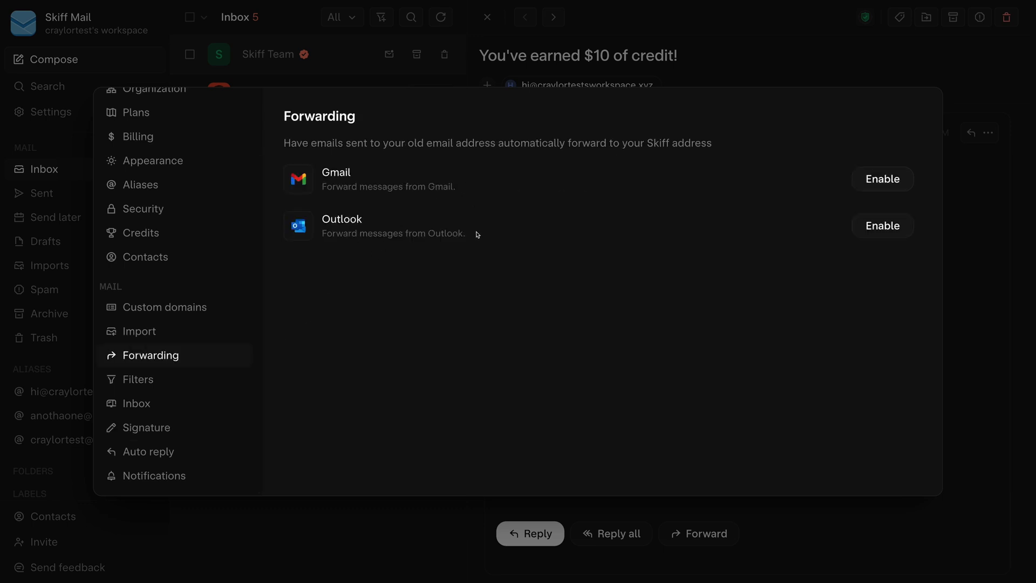
left_click(882, 178)
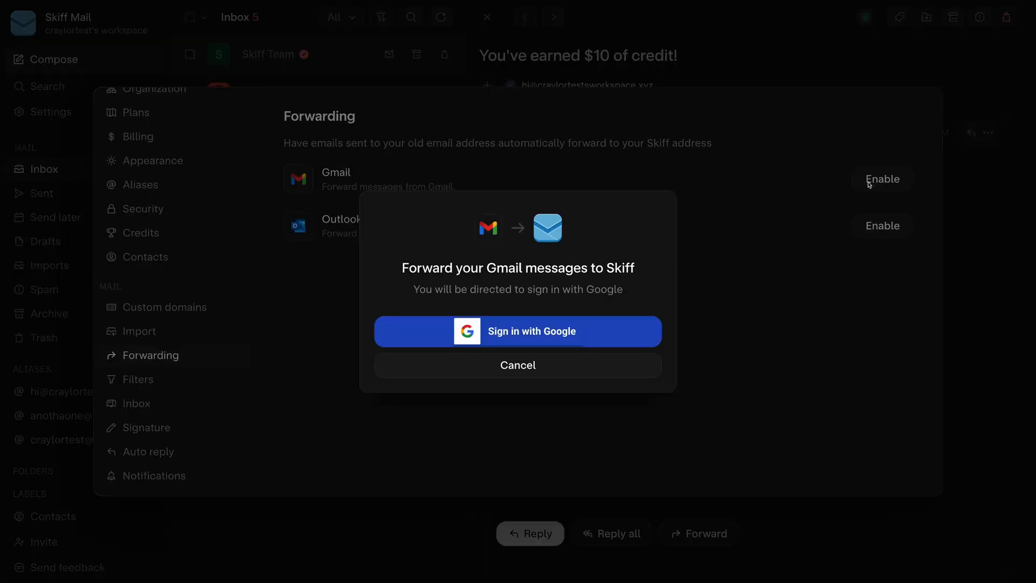
mouse_move(625, 344)
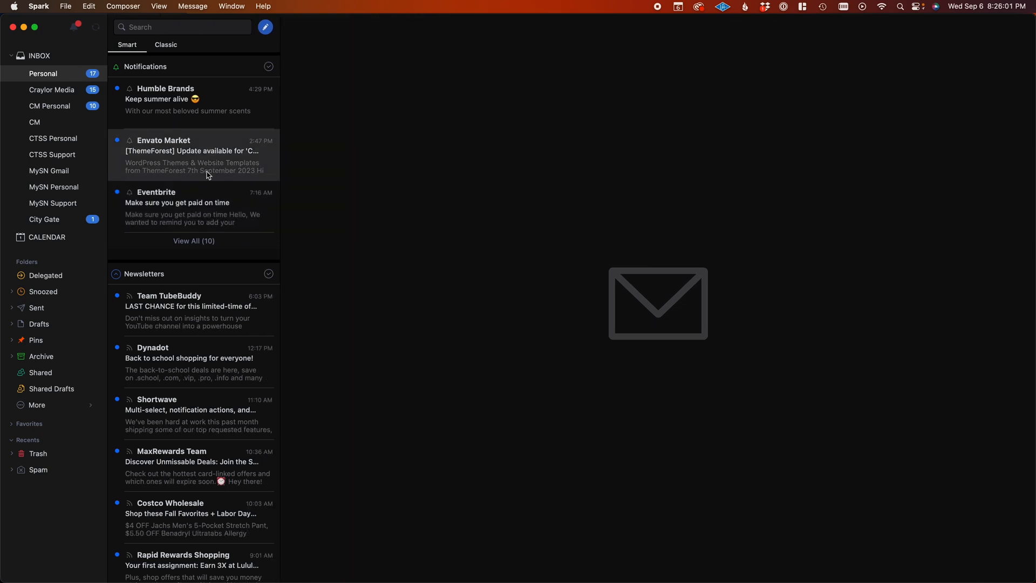
mouse_move(282, 374)
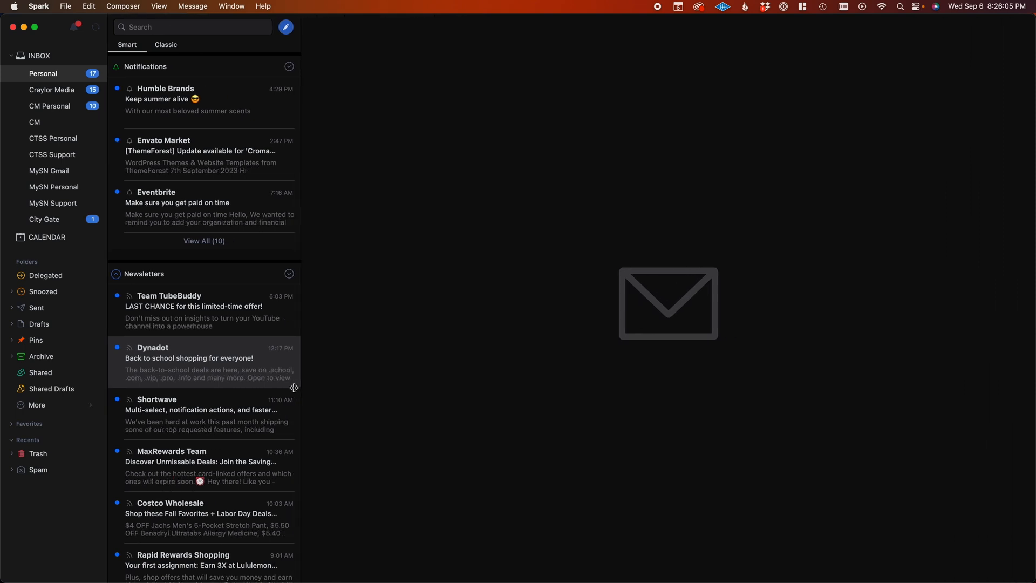
Open the Dynadot 'Back to school shopping for everyone!' newsletter in Spark
left_click(198, 357)
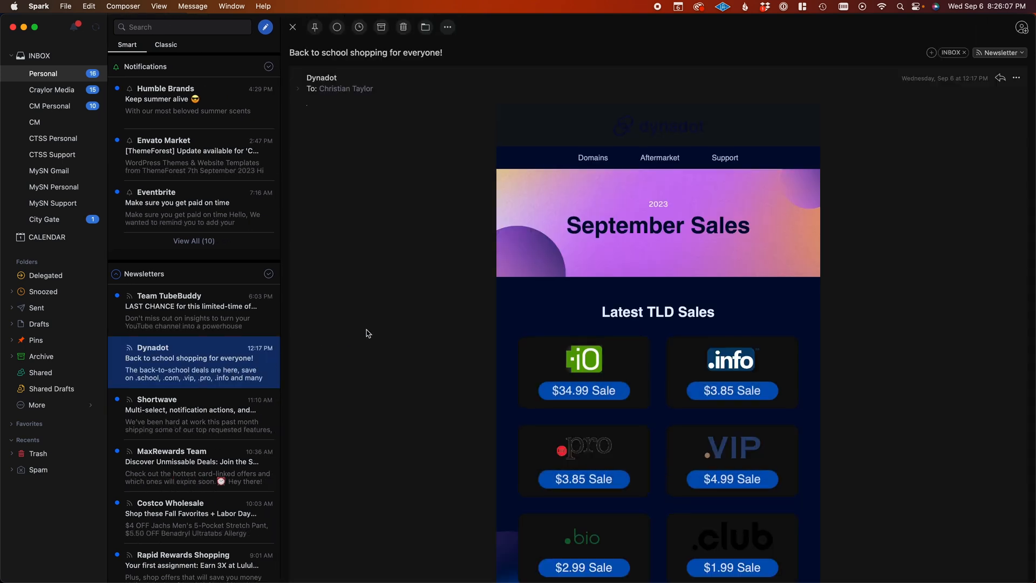